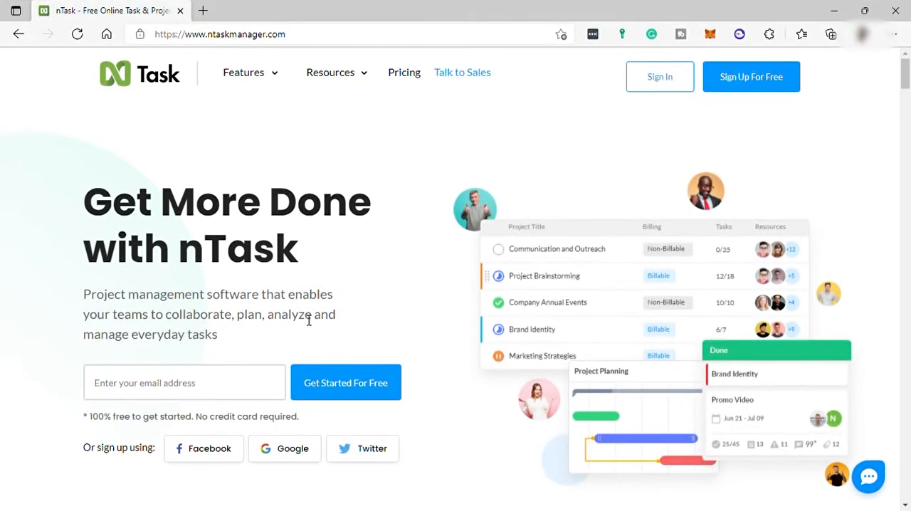
mouse_move(383, 317)
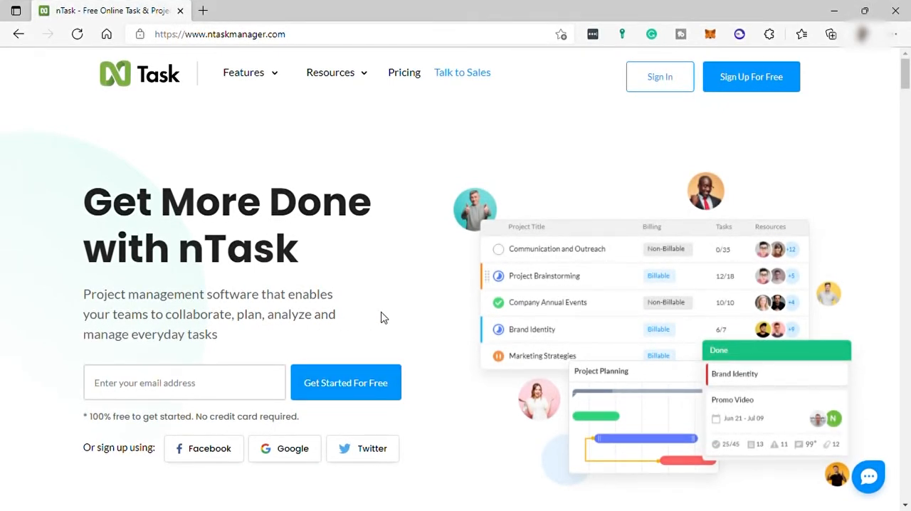
- Open nTask's Pricing page and scroll through its Basic, Premium and Business plans
scroll("down", 3)
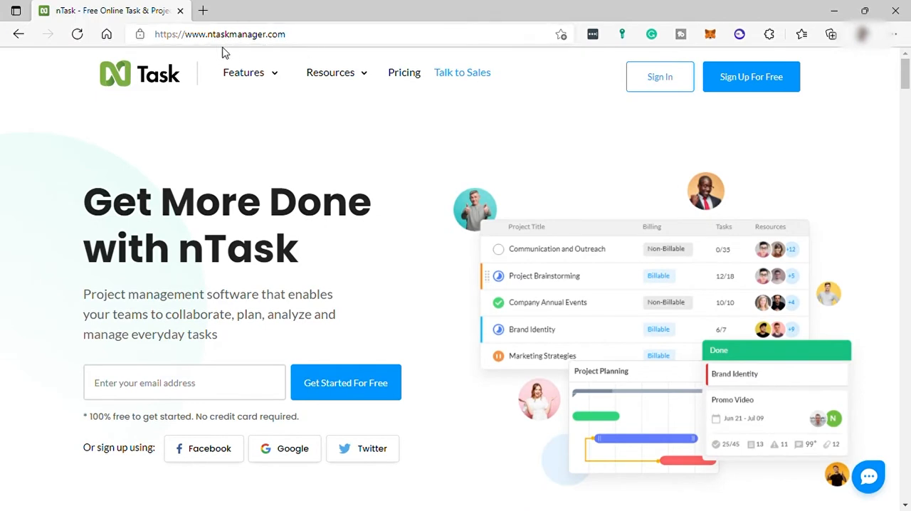
mouse_move(279, 50)
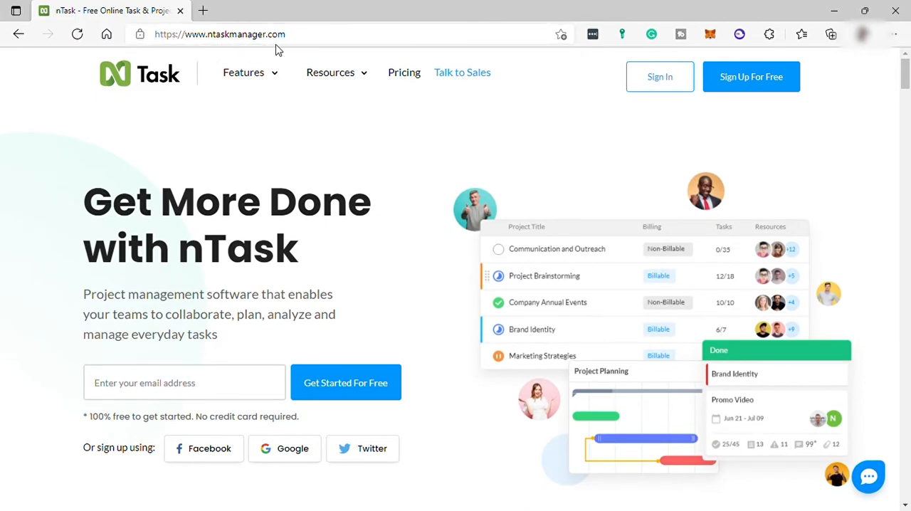
mouse_move(438, 247)
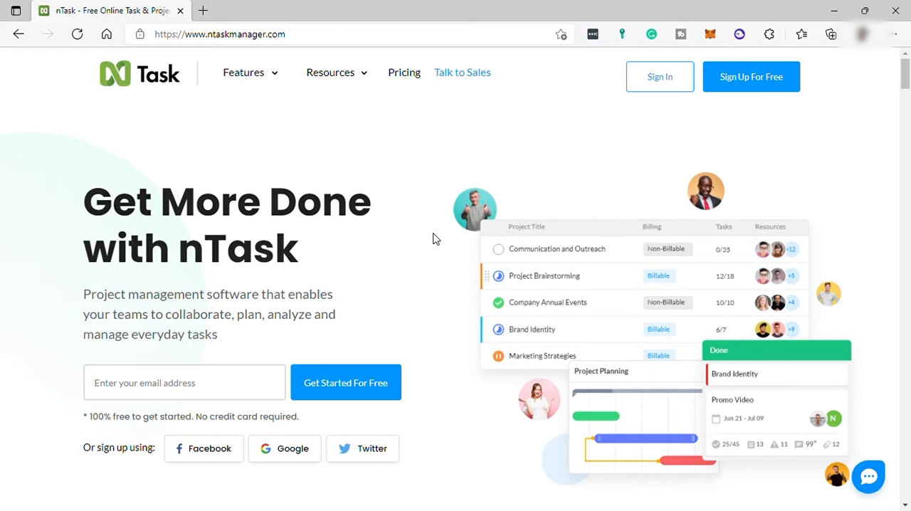
mouse_move(434, 245)
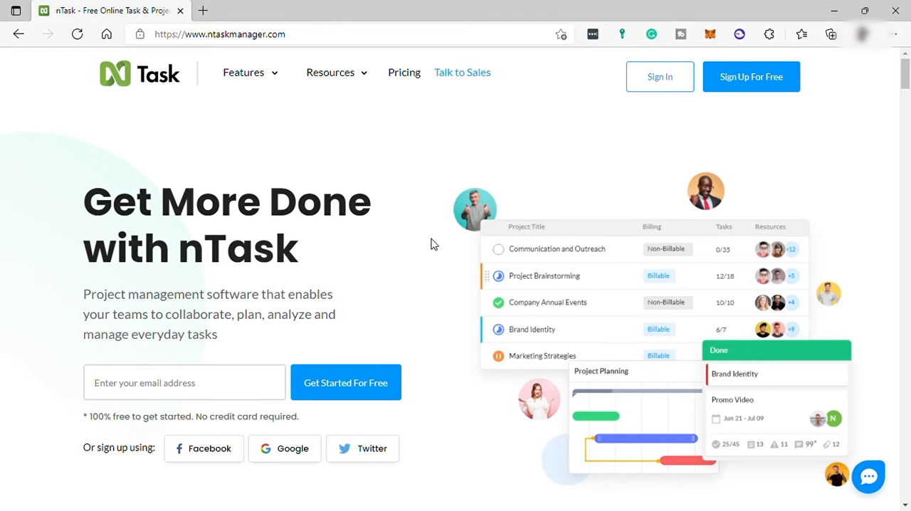
mouse_move(440, 267)
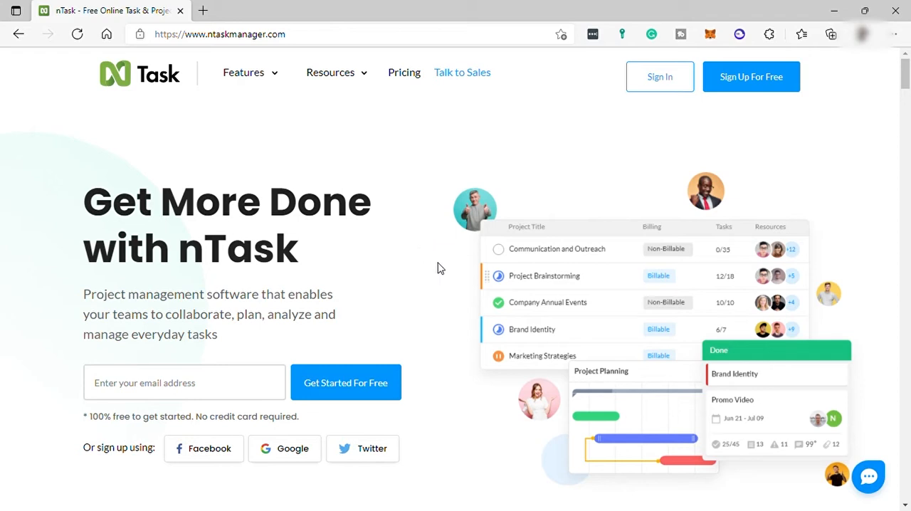
mouse_move(386, 116)
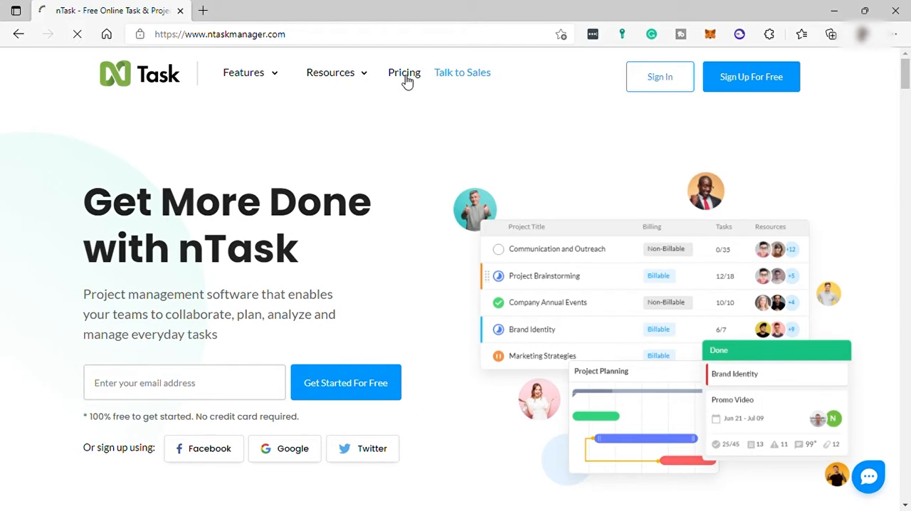
left_click(404, 72)
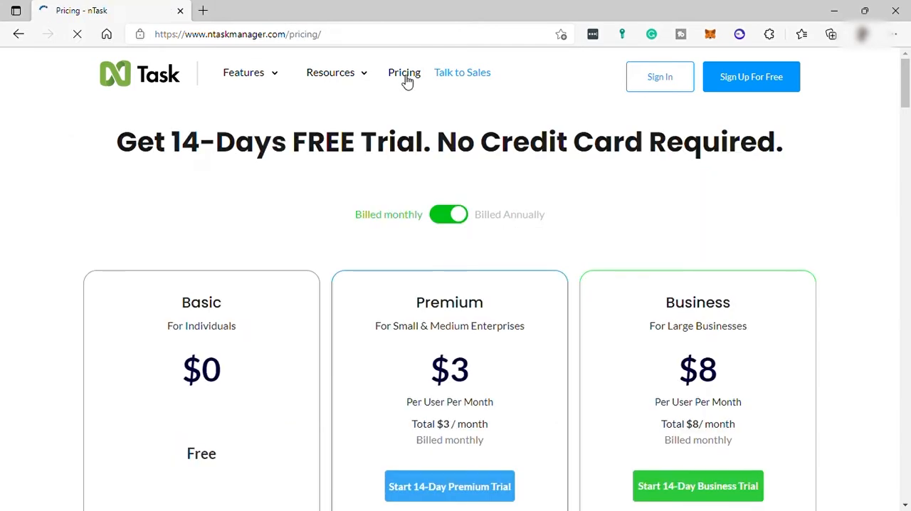
mouse_move(503, 176)
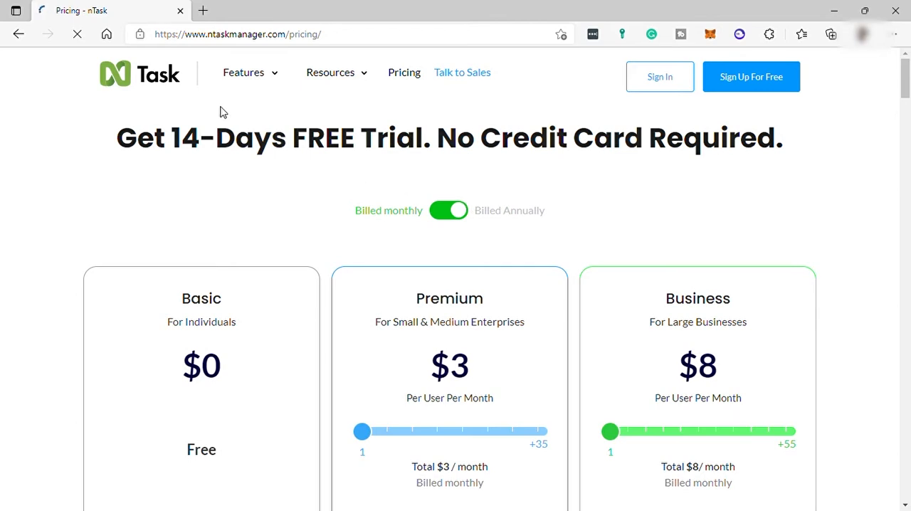
mouse_move(544, 202)
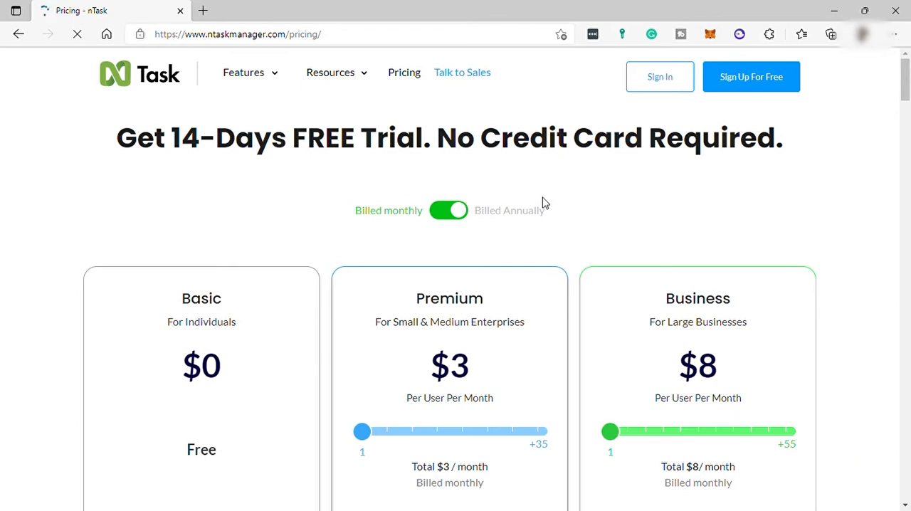
scroll("down", 3)
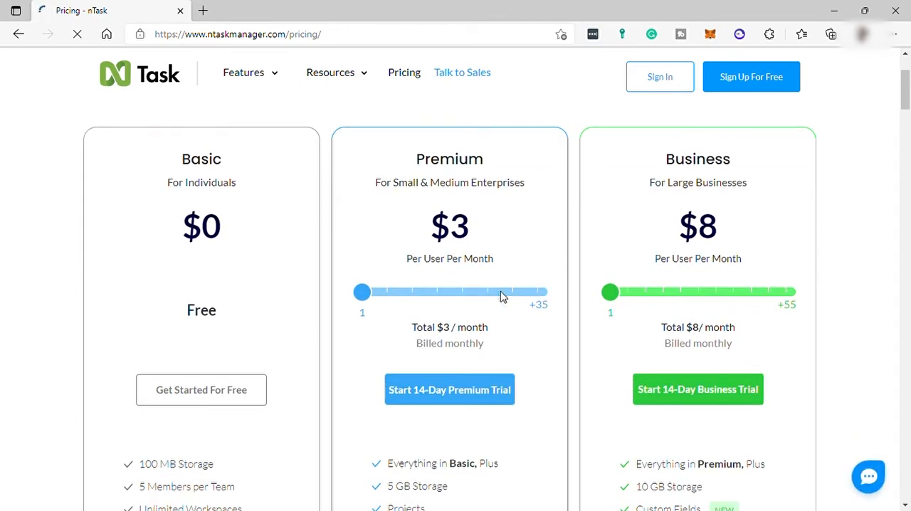
mouse_move(385, 264)
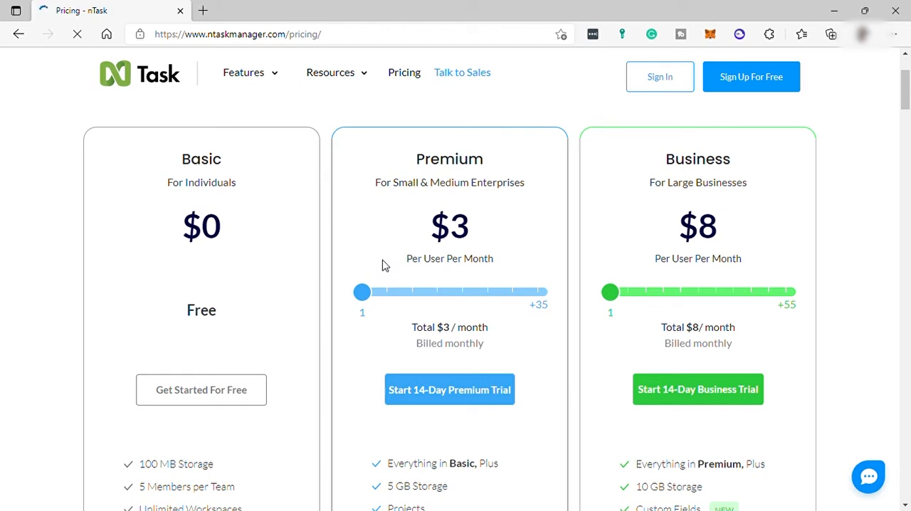
- Compare against the monday.com and ClickUp pricing pages in the other tabs
left_click(269, 10)
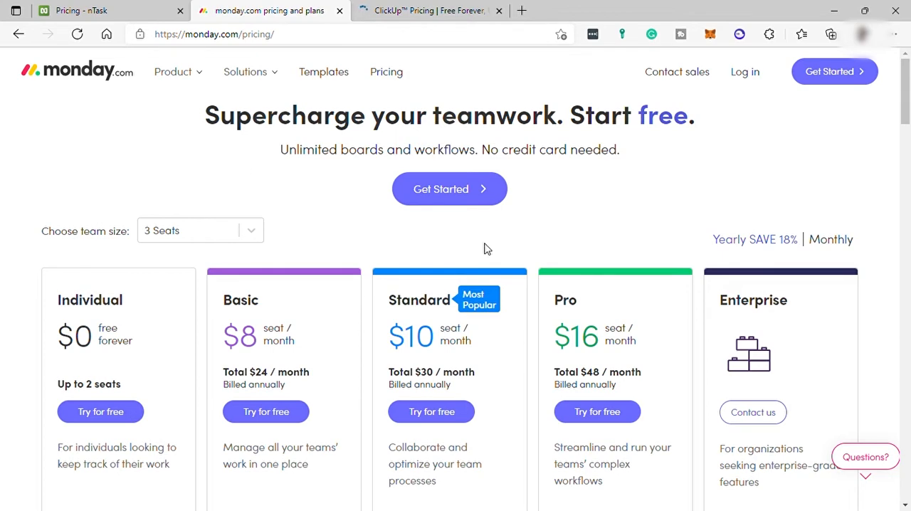
left_click(427, 11)
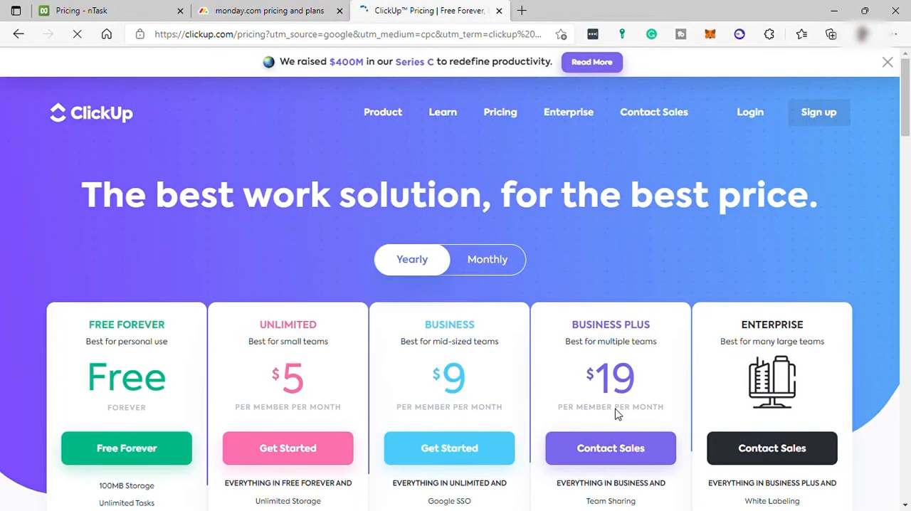
scroll("down", 3)
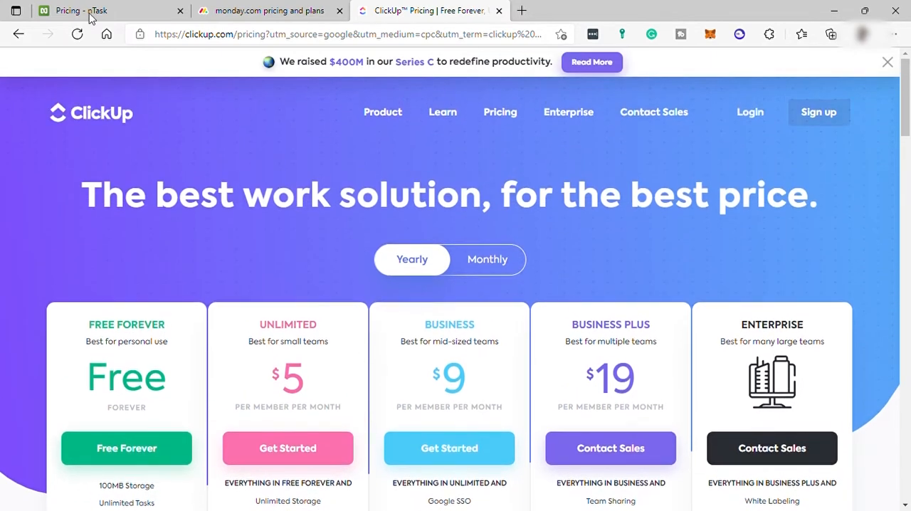
- Scroll nTask's pricing page to the 'nTask VS' section showing $360/year for 10 members
left_click(93, 10)
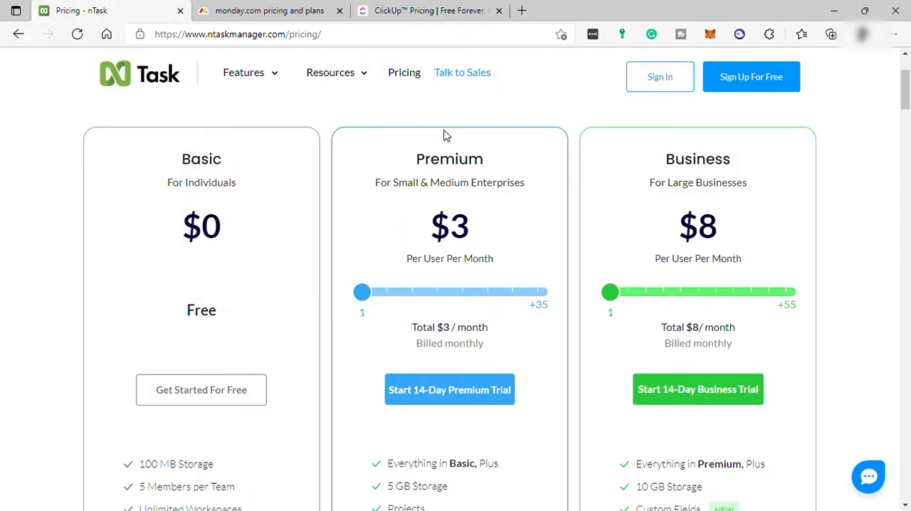
scroll("down", 3)
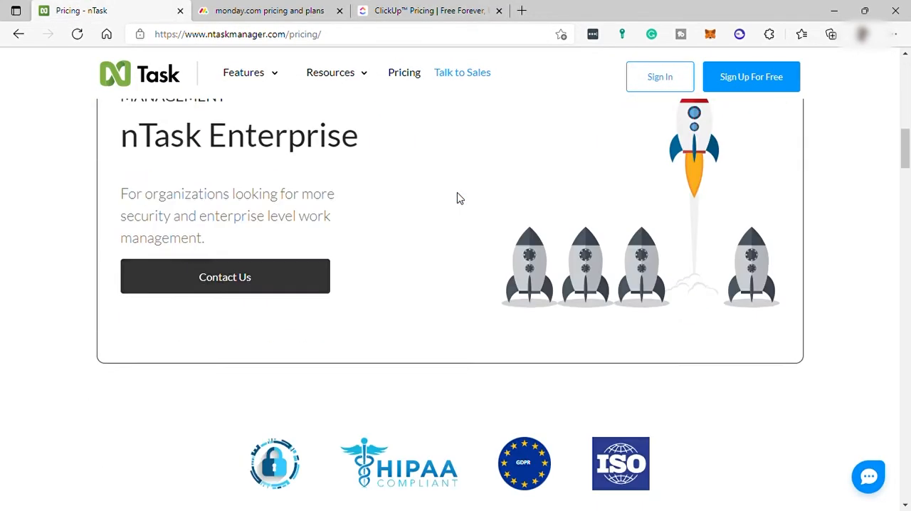
scroll("down", 3)
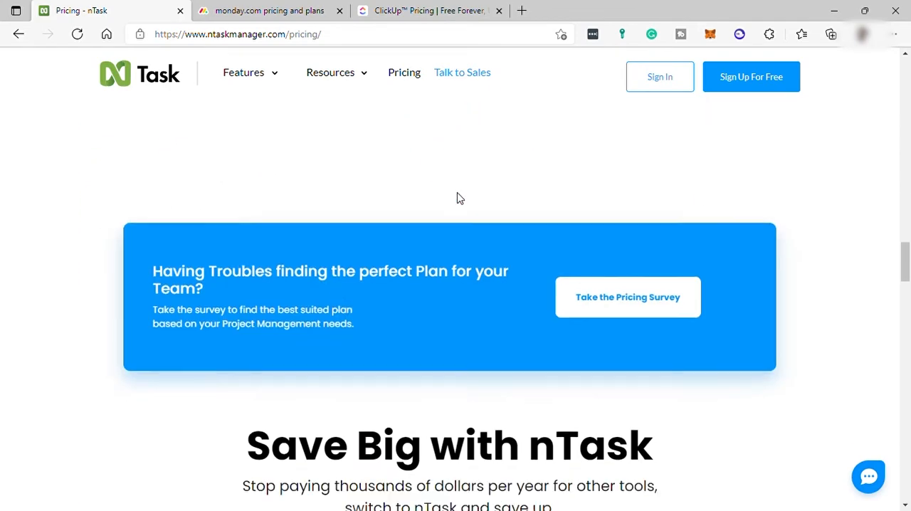
scroll("down", 3)
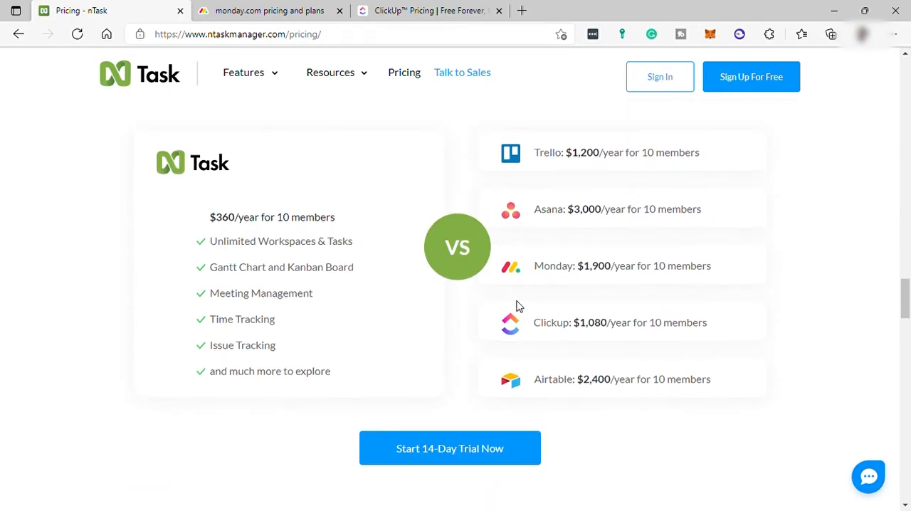
mouse_move(442, 453)
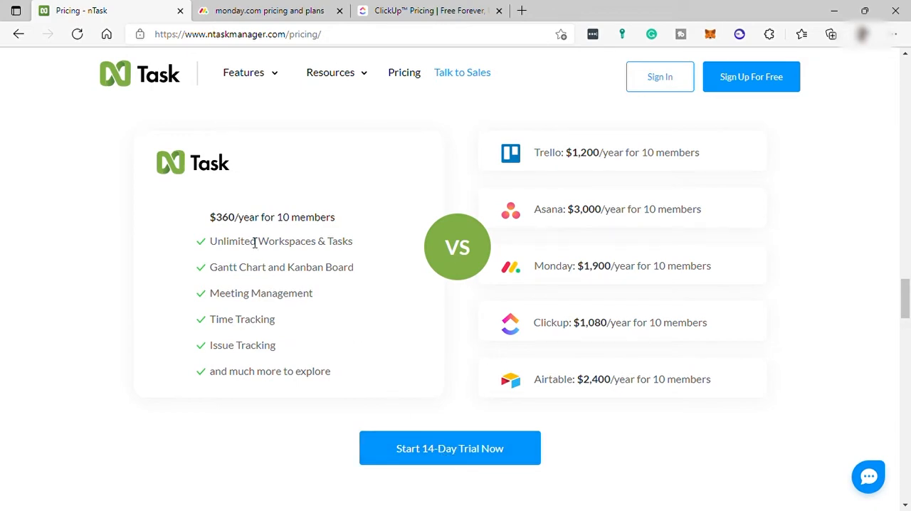
mouse_move(558, 231)
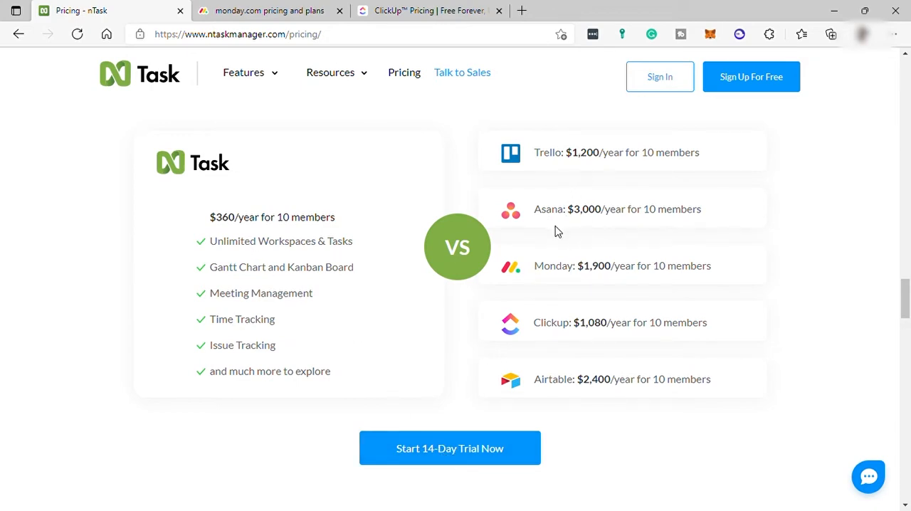
mouse_move(566, 392)
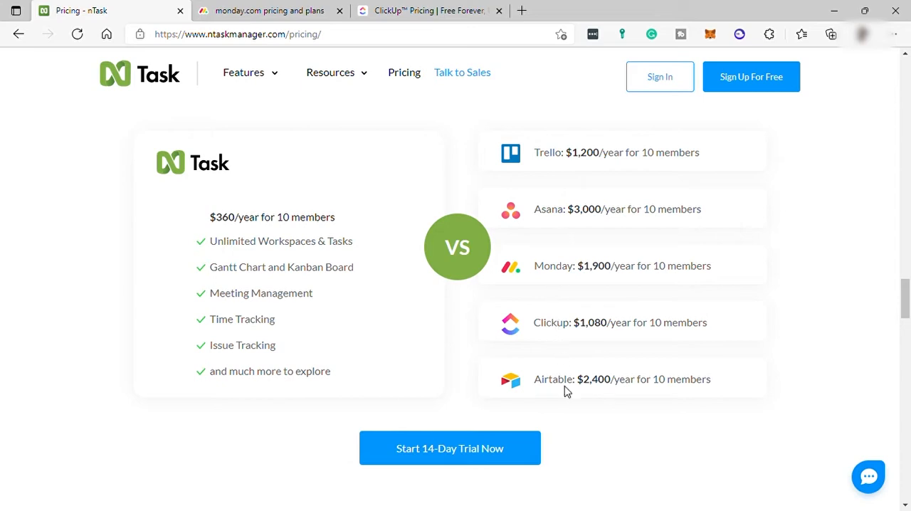
mouse_move(606, 389)
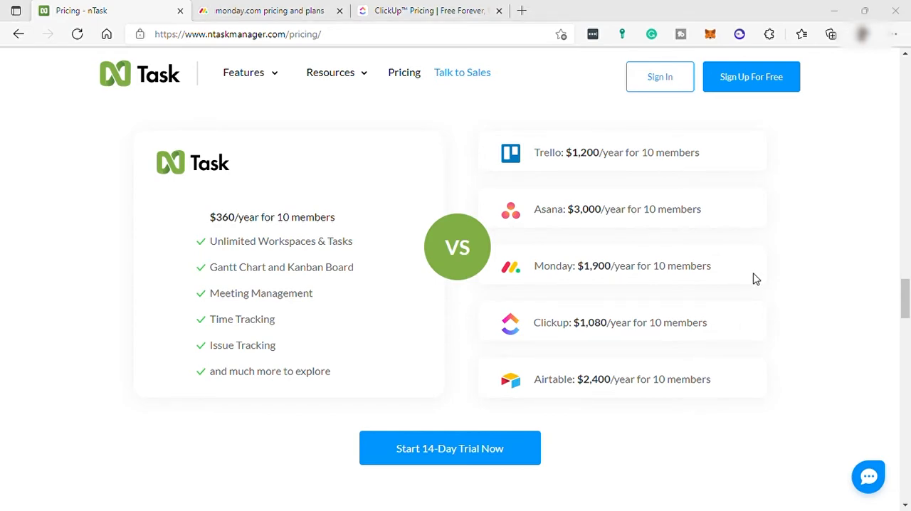
scroll("down", 3)
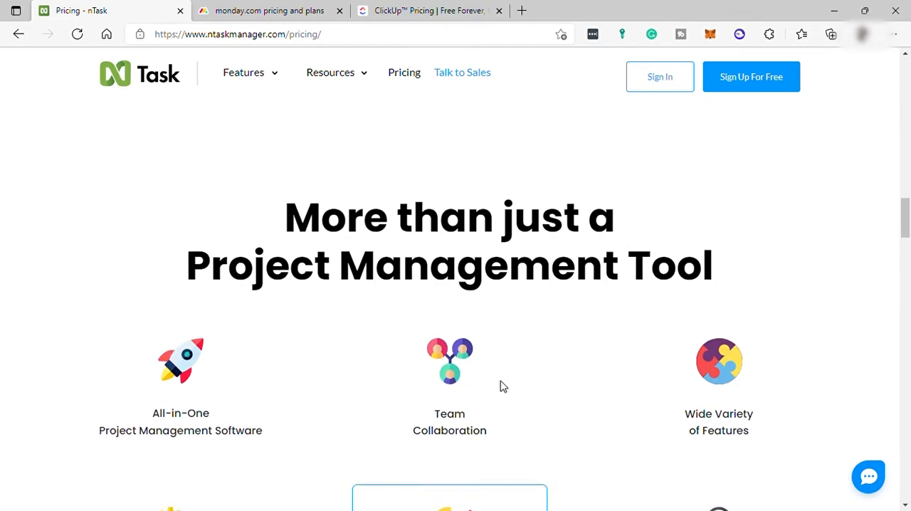
scroll("down", 3)
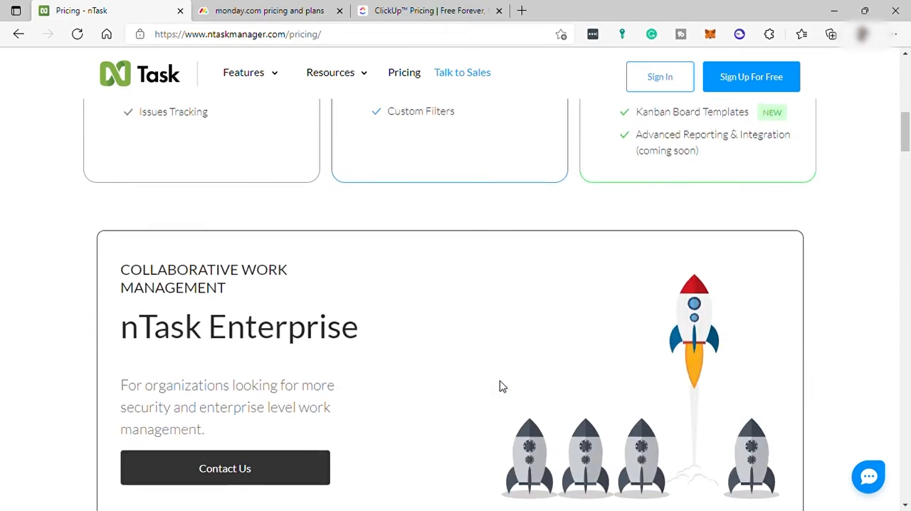
scroll("up", 3)
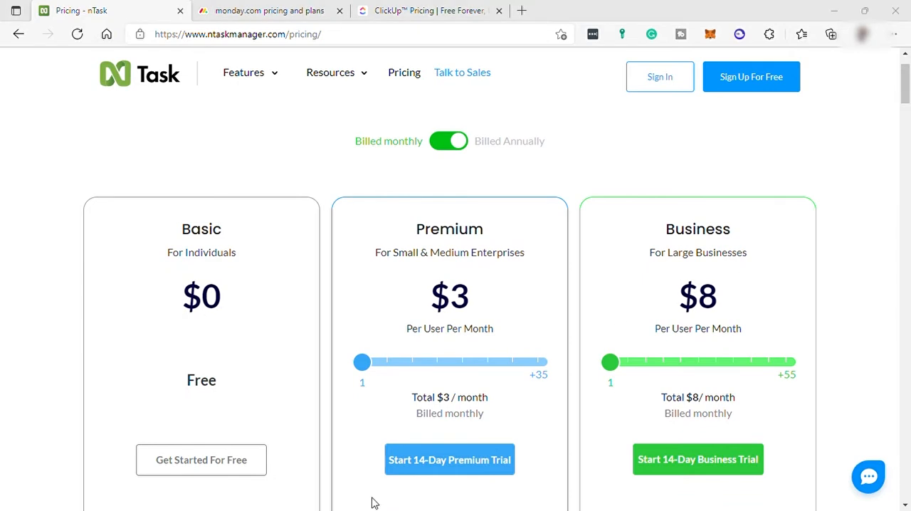
mouse_move(209, 323)
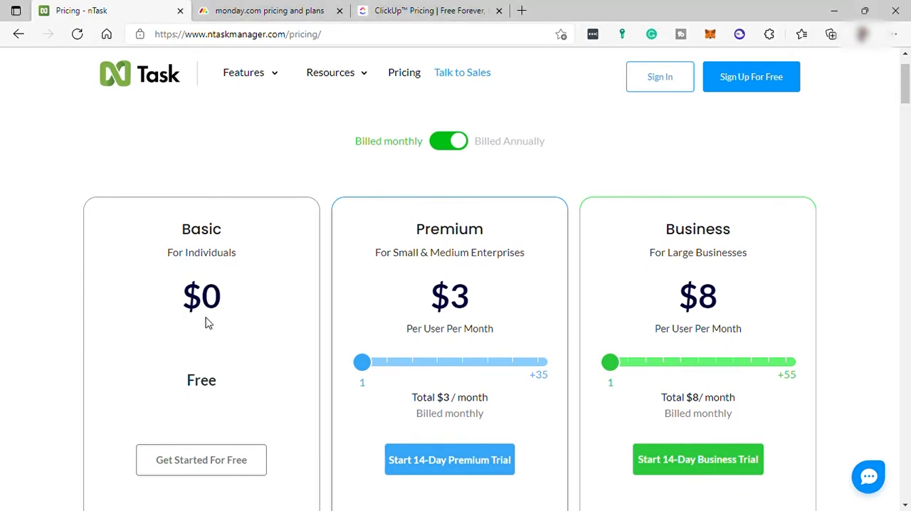
scroll("down", 3)
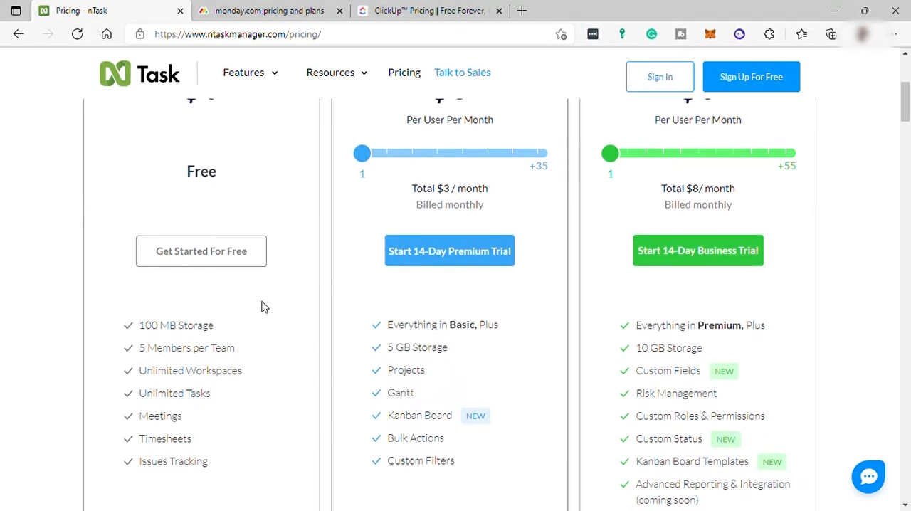
mouse_move(184, 336)
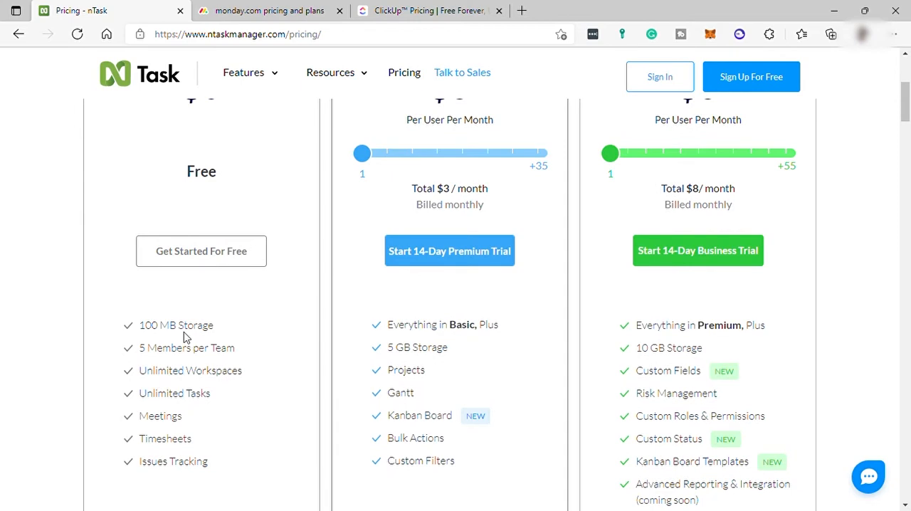
mouse_move(244, 389)
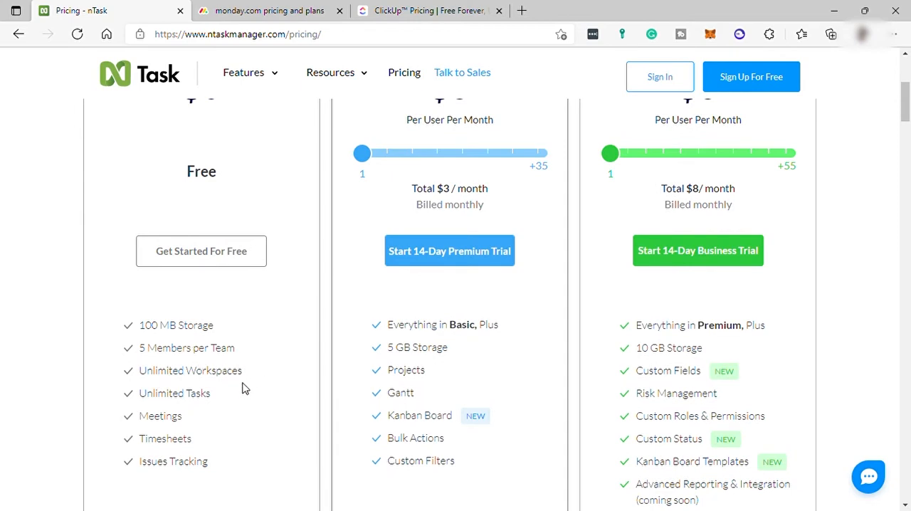
mouse_move(239, 388)
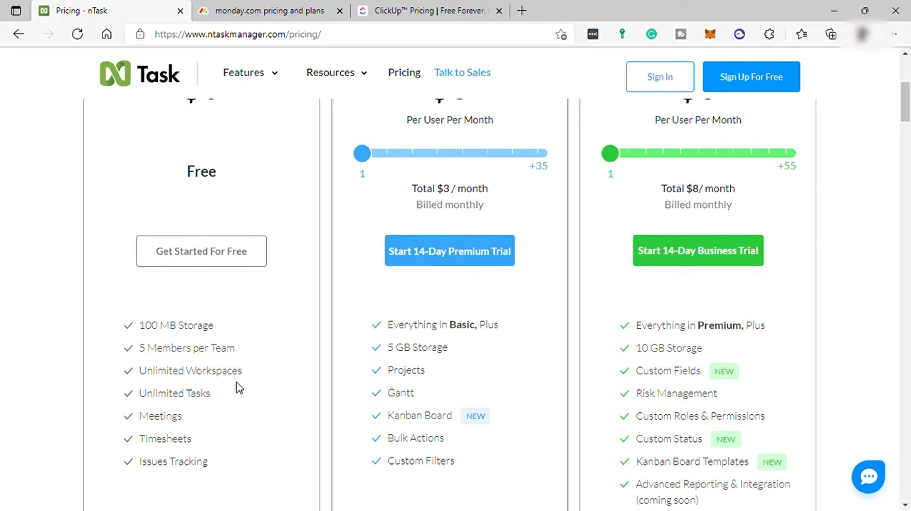
mouse_move(221, 419)
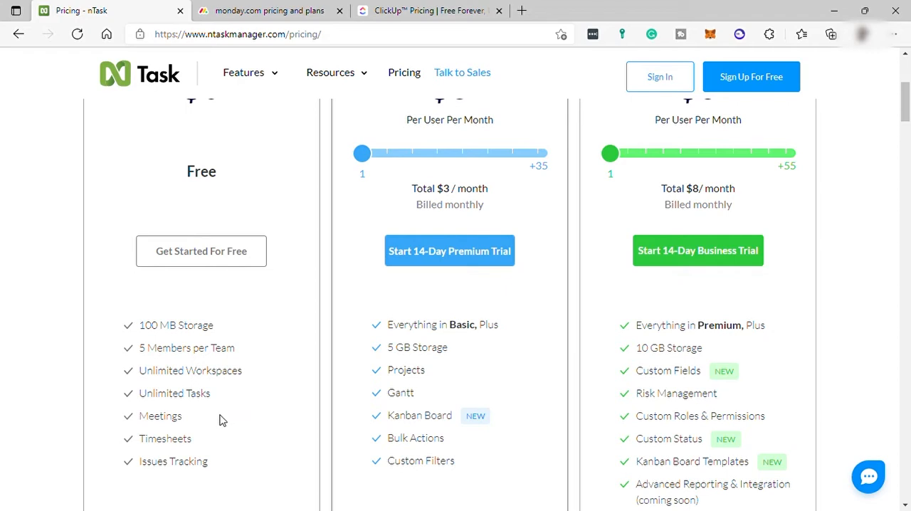
mouse_move(167, 486)
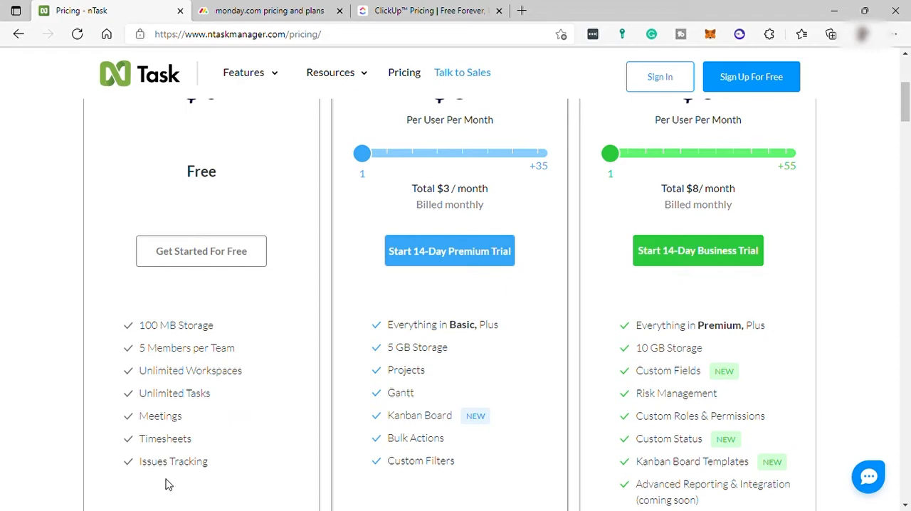
mouse_move(477, 396)
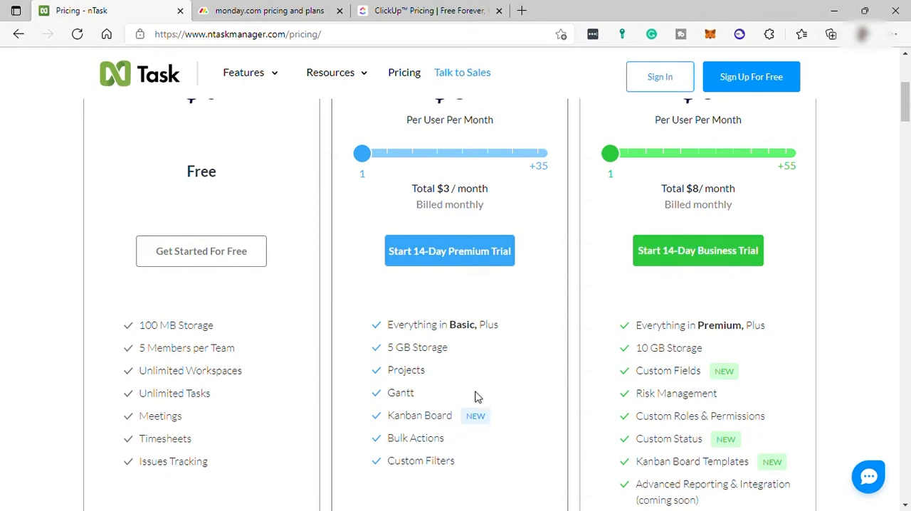
scroll("up", 3)
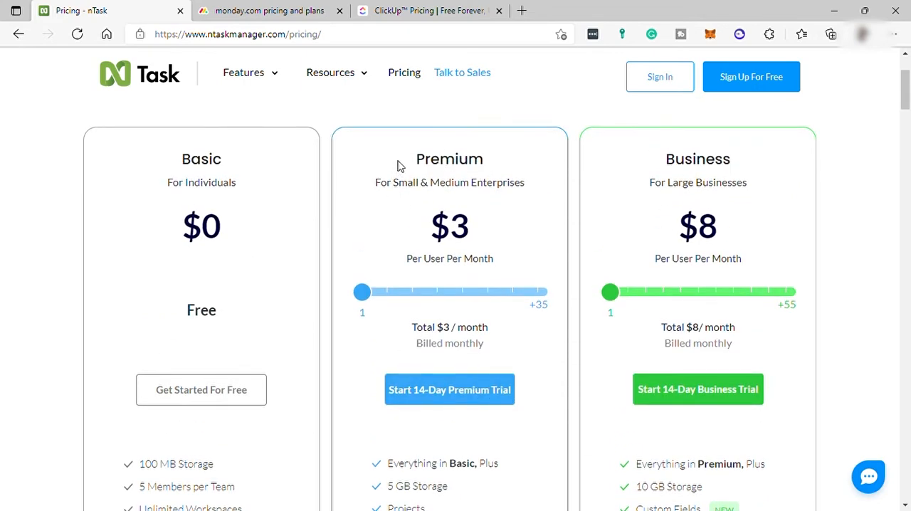
left_click_drag(416, 159, 525, 182)
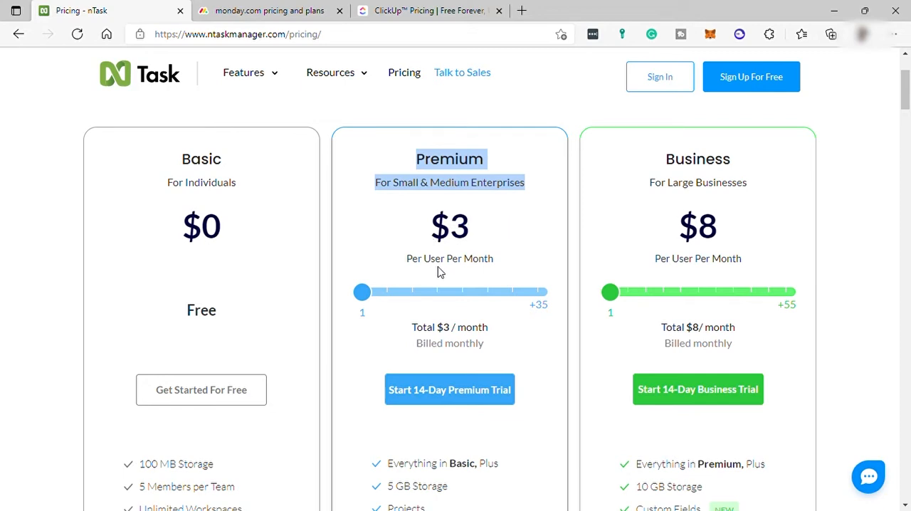
scroll("down", 3)
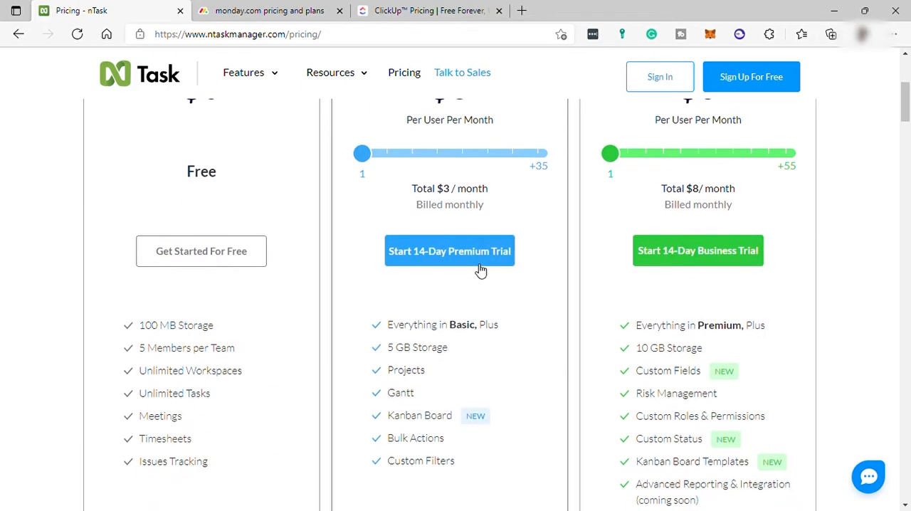
scroll("down", 3)
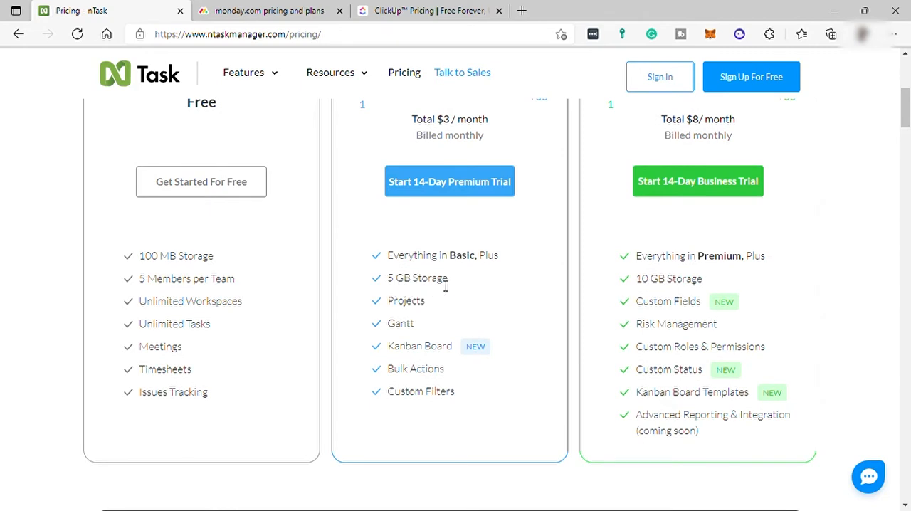
mouse_move(445, 296)
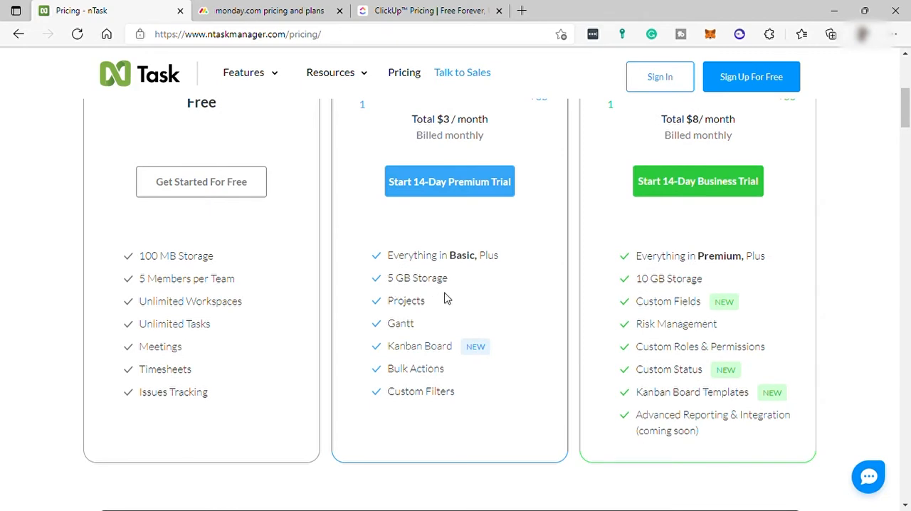
mouse_move(424, 347)
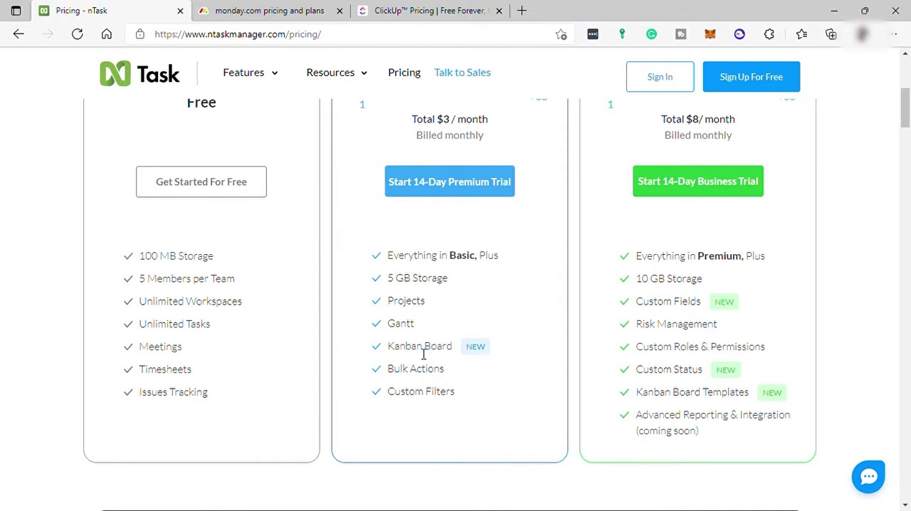
mouse_move(426, 380)
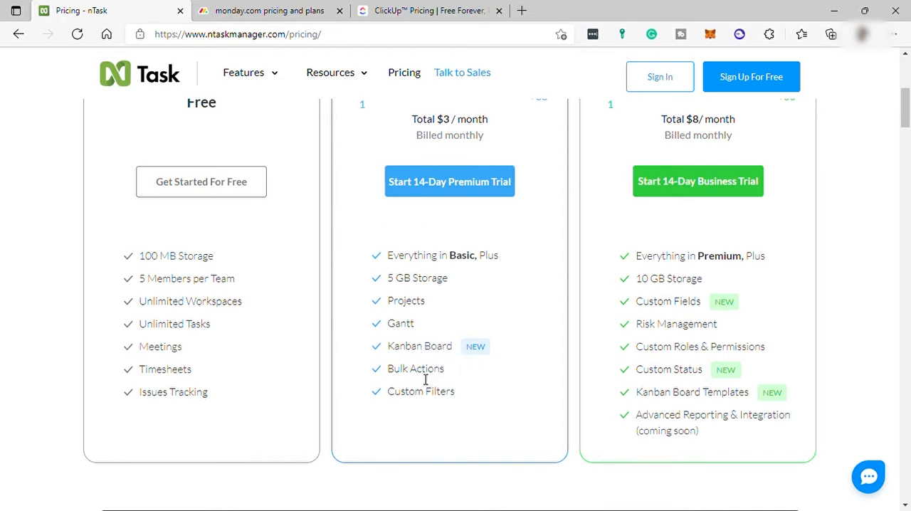
mouse_move(474, 403)
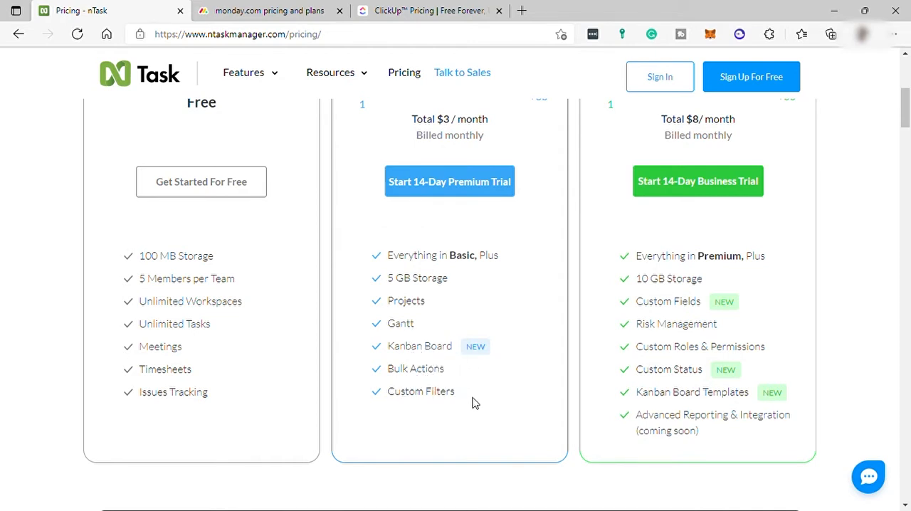
scroll("up", 3)
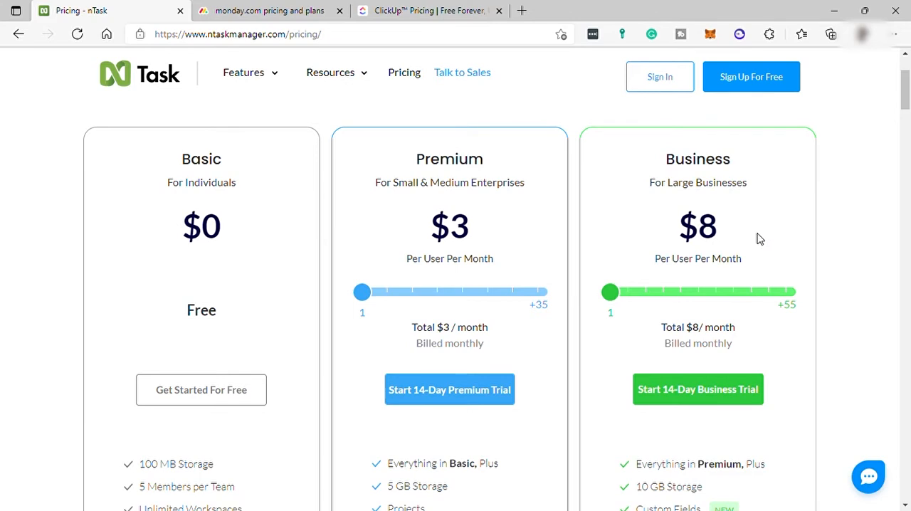
scroll("down", 3)
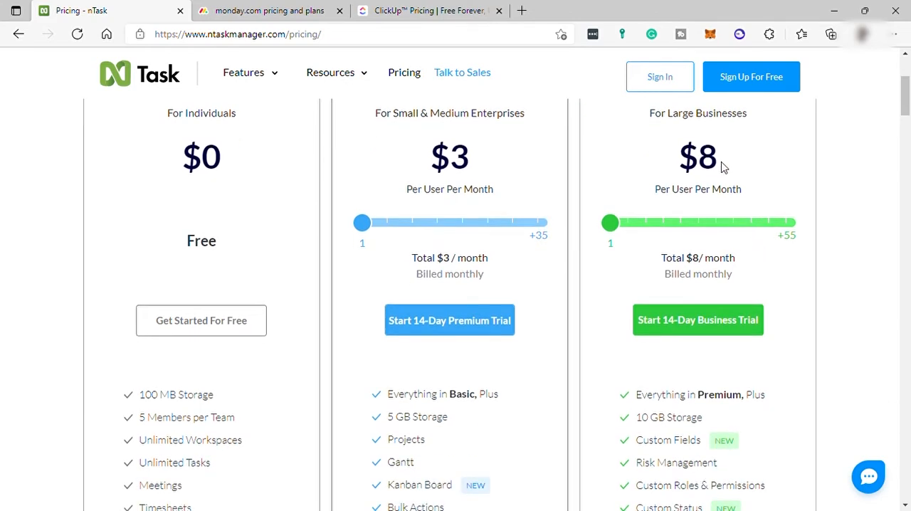
scroll("down", 3)
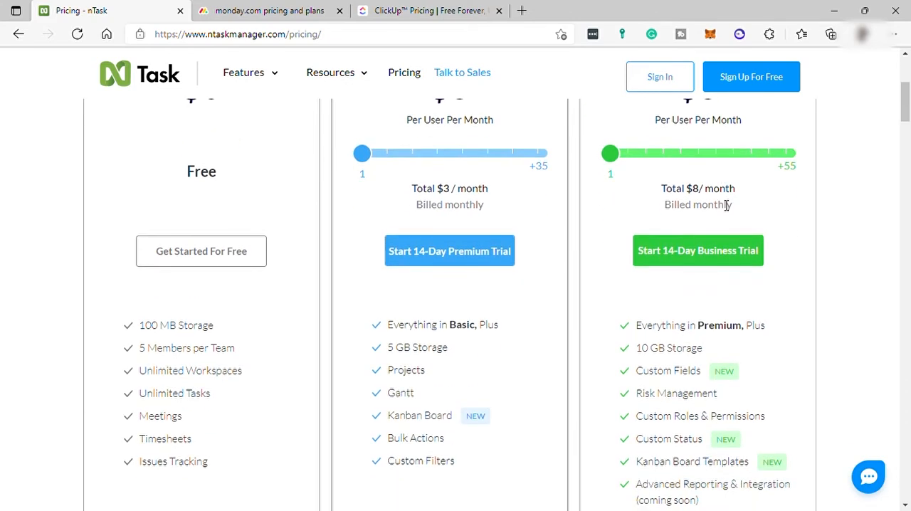
scroll("down", 3)
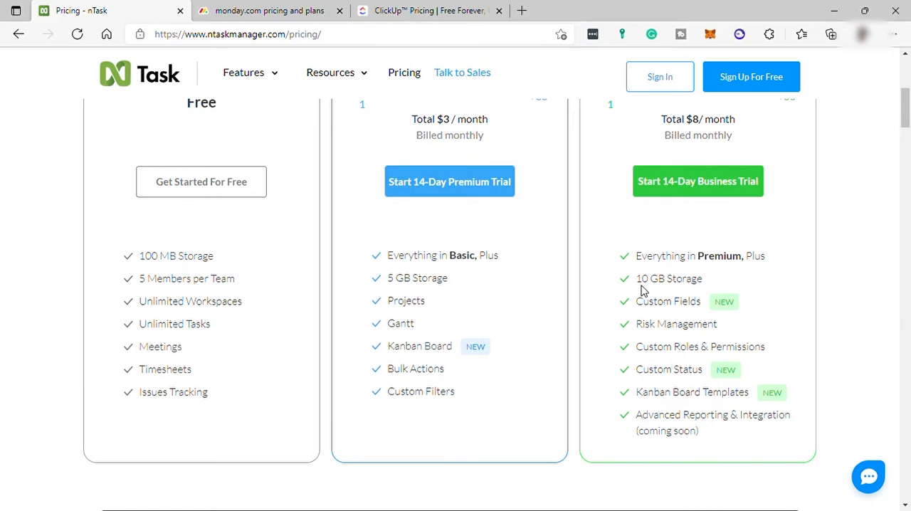
mouse_move(645, 278)
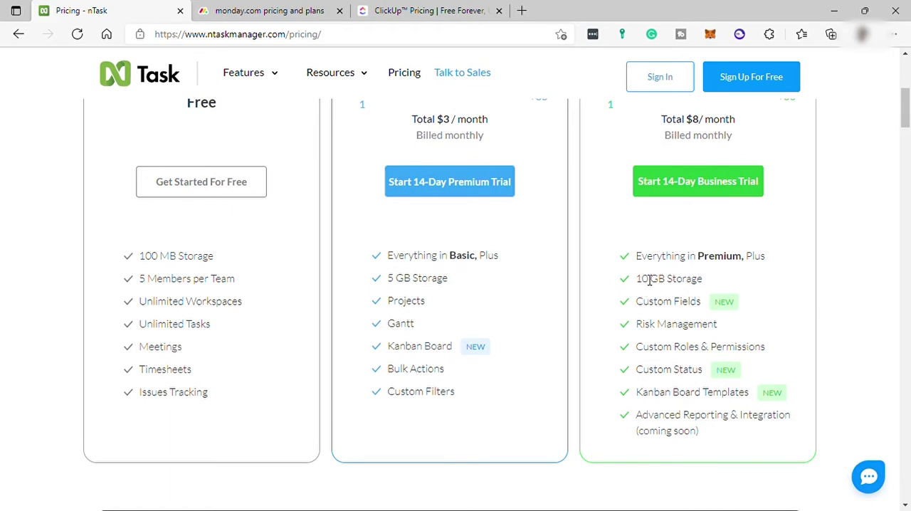
mouse_move(671, 338)
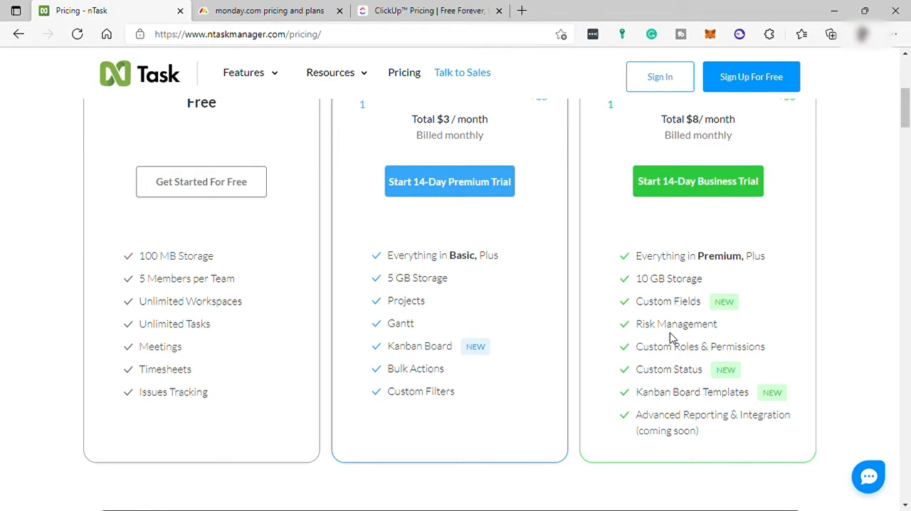
mouse_move(771, 301)
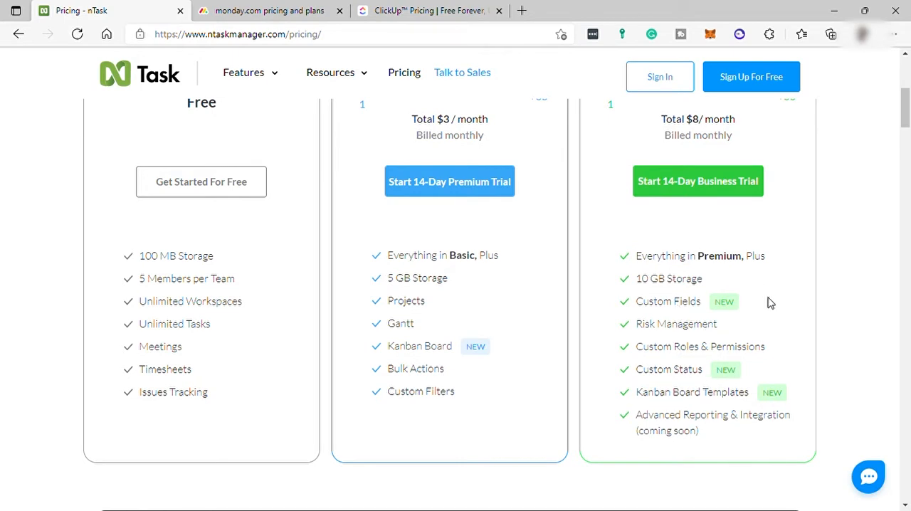
scroll("down", 3)
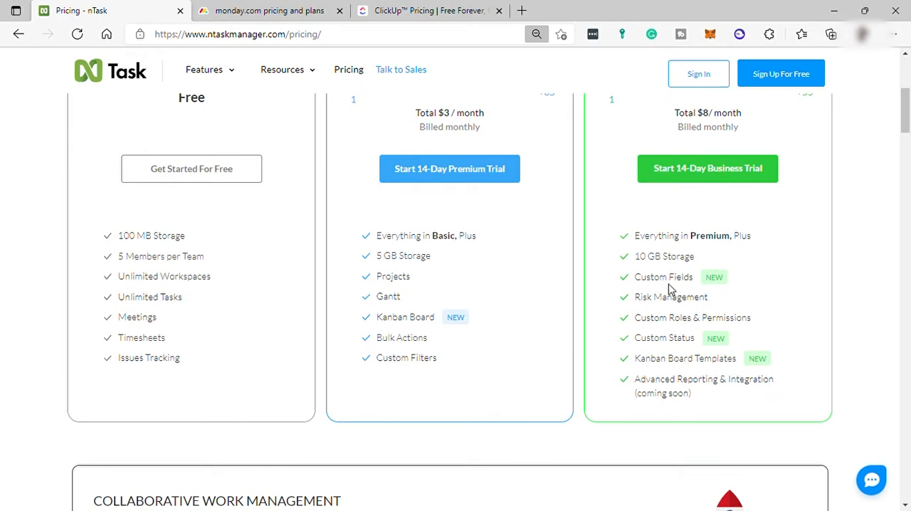
scroll("down", 3)
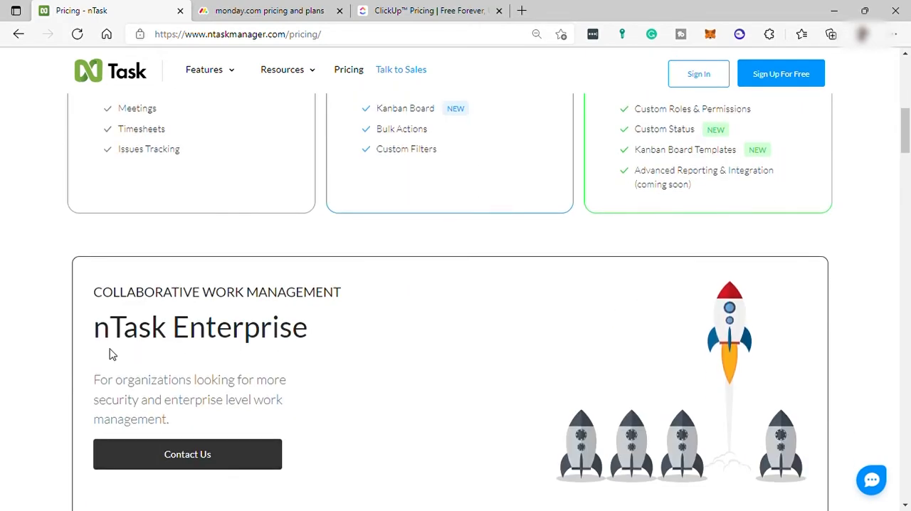
scroll("down", 3)
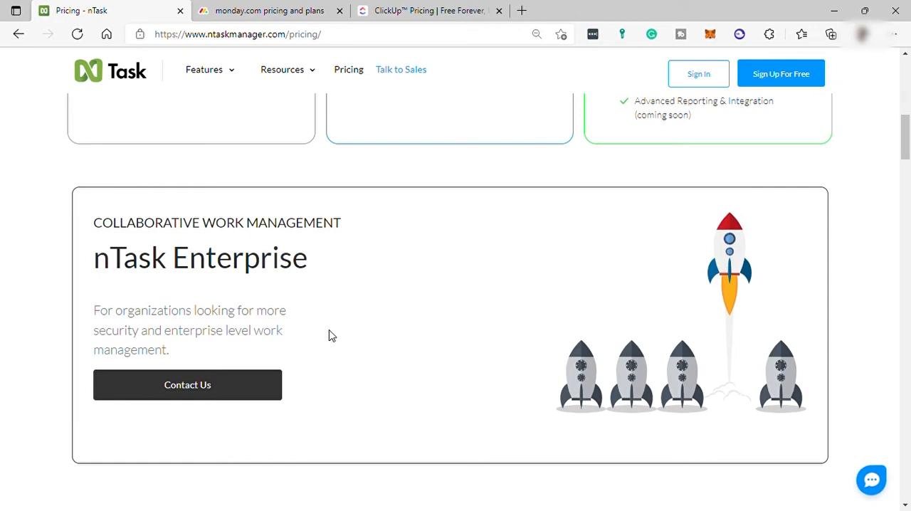
mouse_move(276, 336)
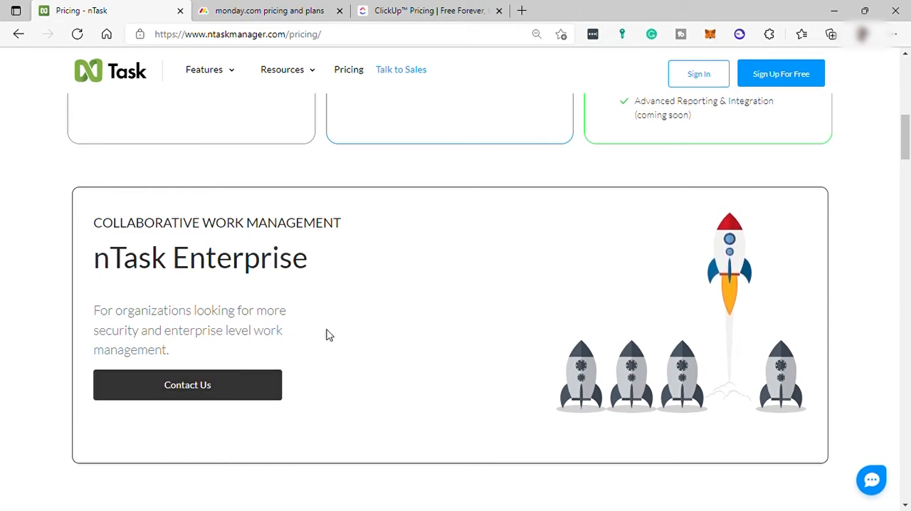
scroll("down", 3)
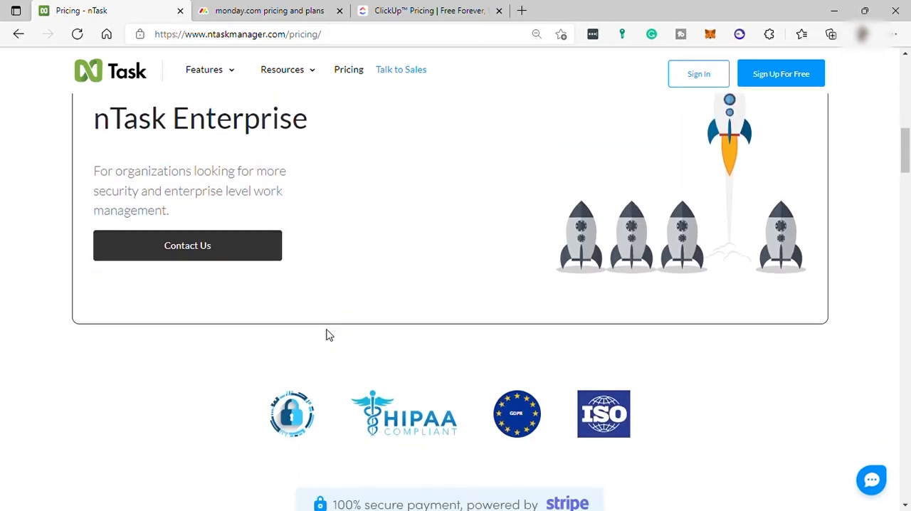
scroll("down", 3)
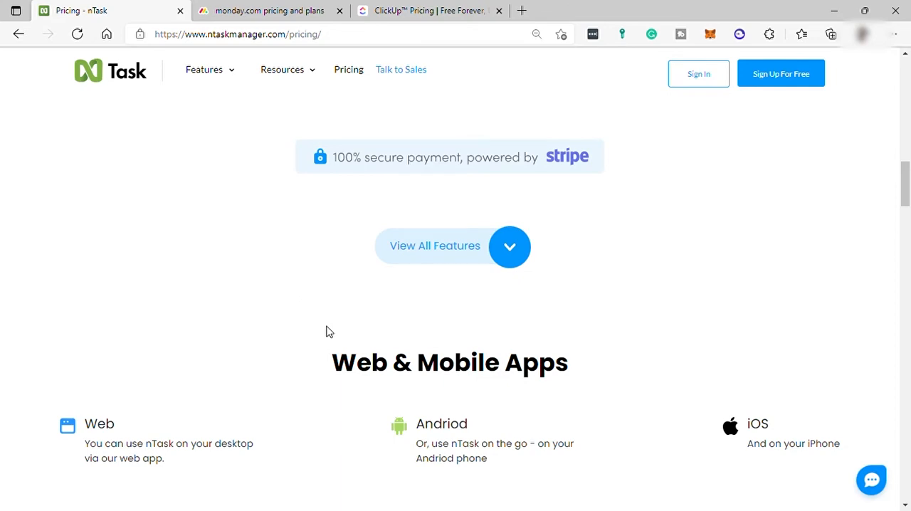
scroll("down", 3)
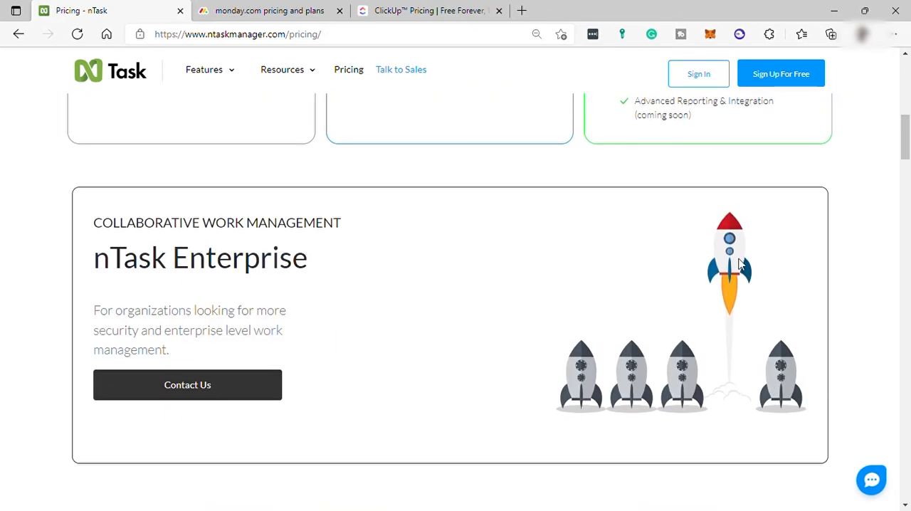
mouse_move(772, 92)
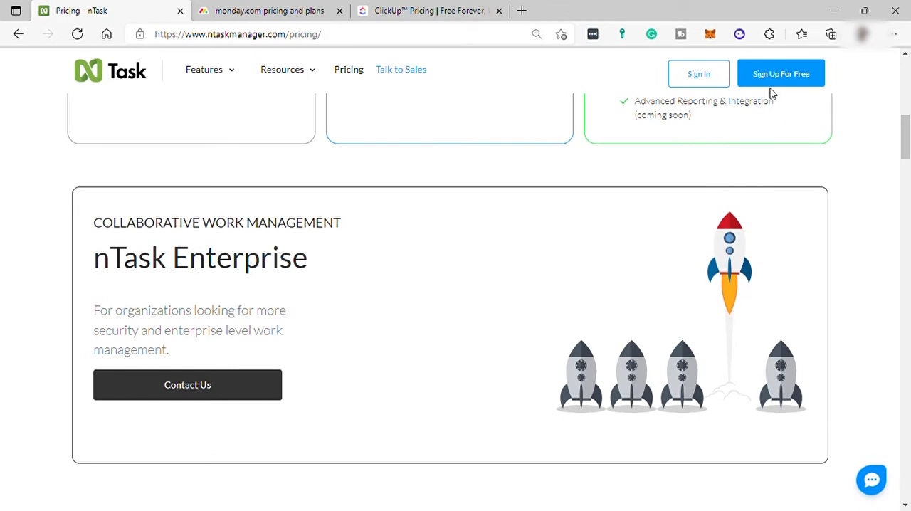
mouse_move(133, 79)
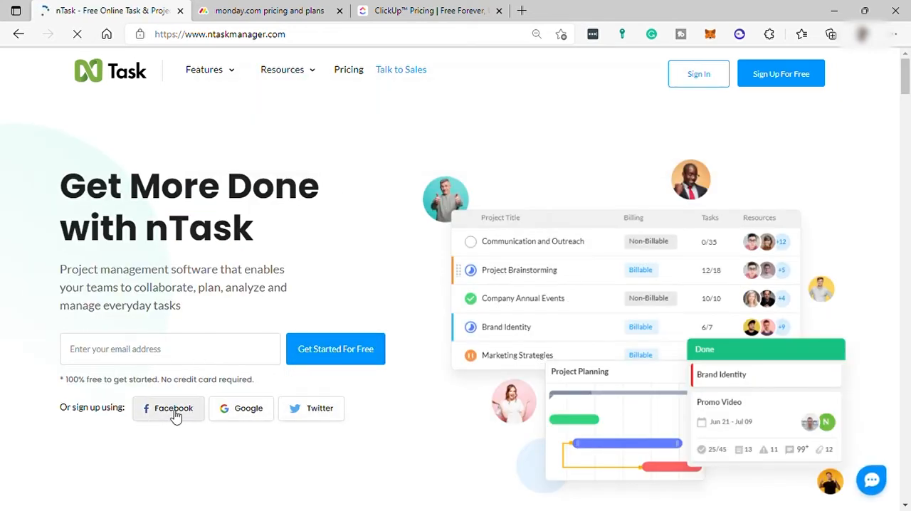
mouse_move(332, 425)
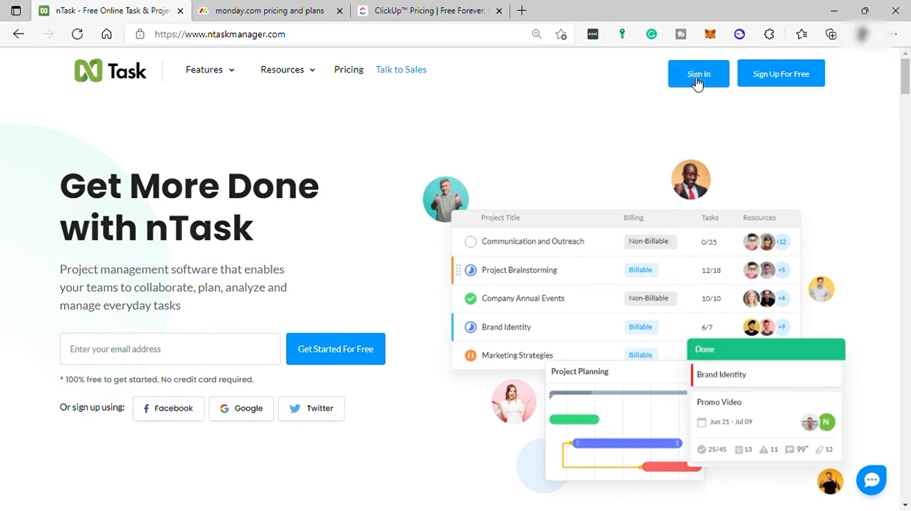
- Sign in from ntaskmanager.com to reach team Palaban's dashboard
left_click(699, 73)
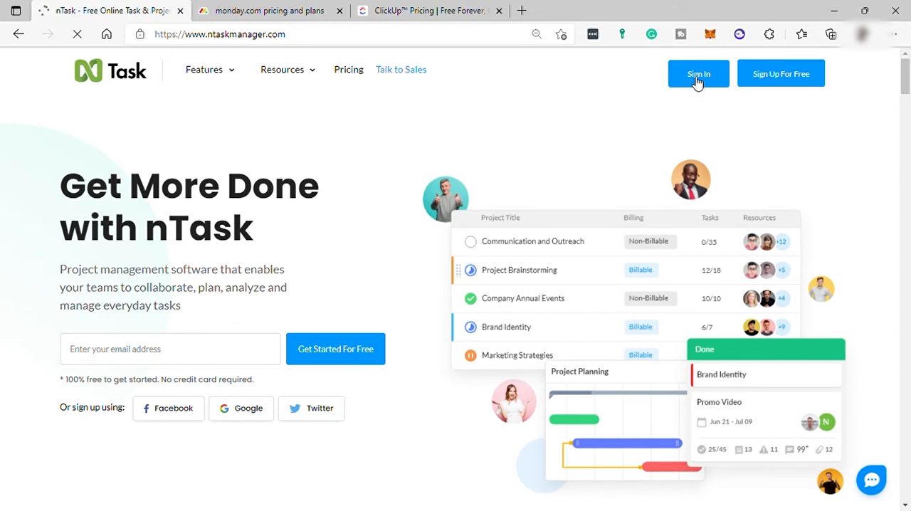
left_click(699, 73)
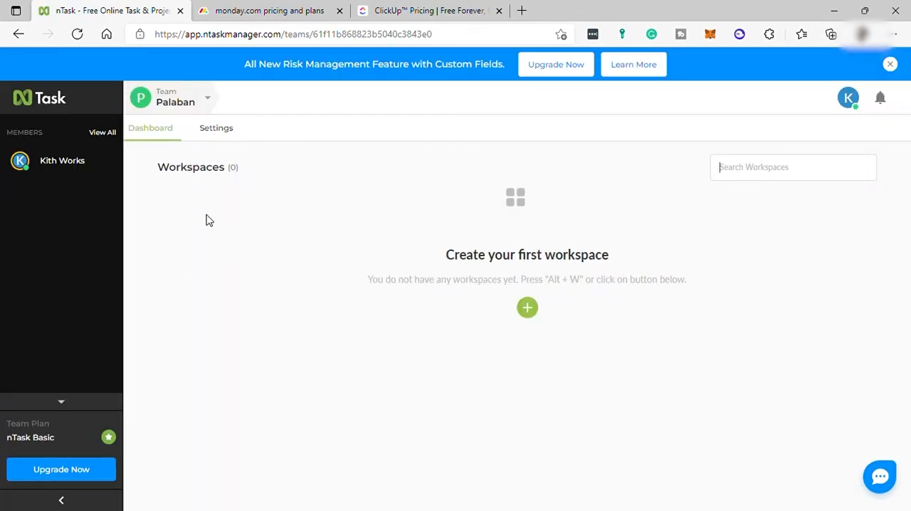
mouse_move(195, 267)
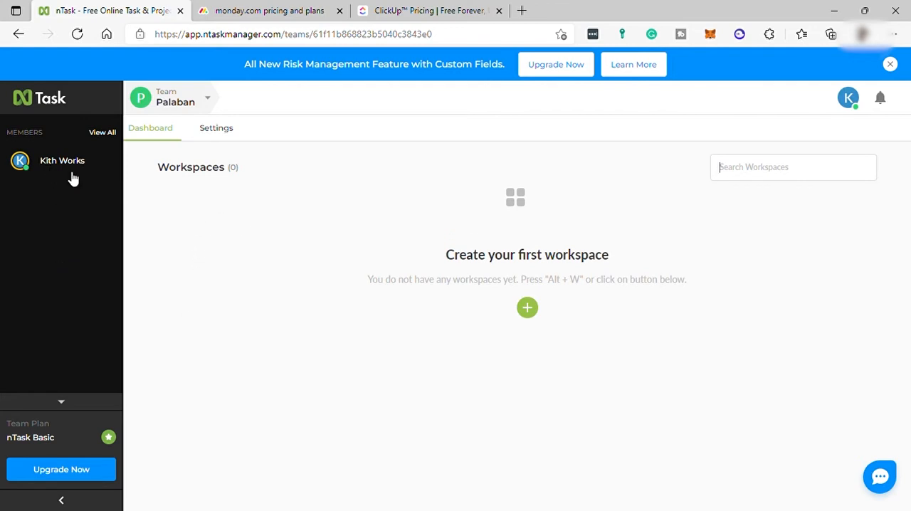
mouse_move(104, 201)
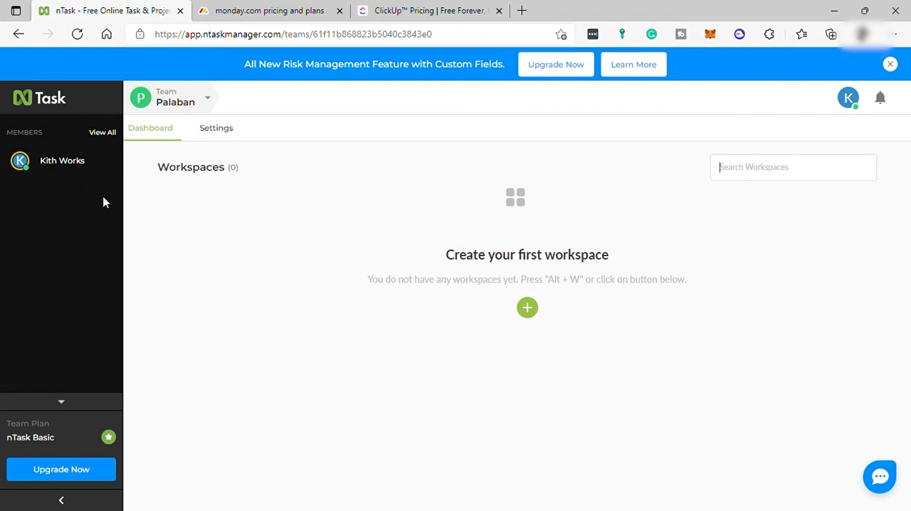
- Open team Palaban's Settings and check the Invite Team Members workspace dropdown
left_click(215, 128)
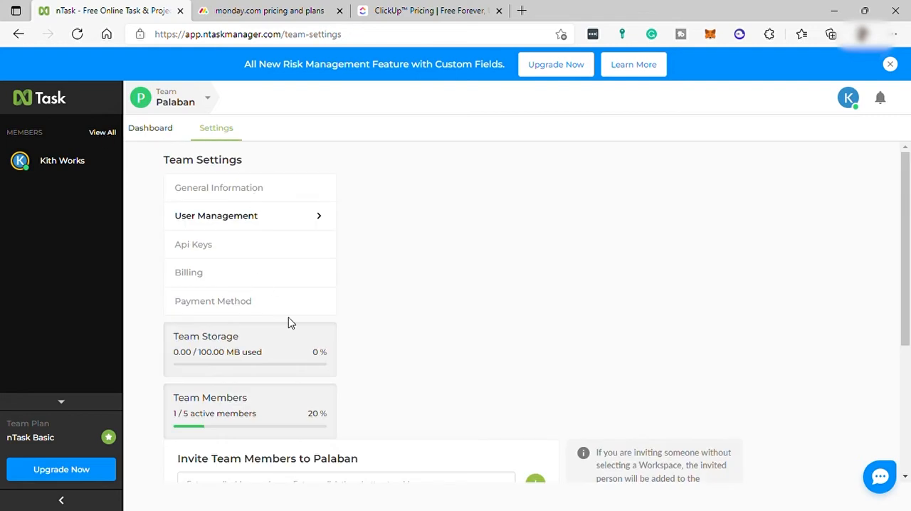
scroll("down", 3)
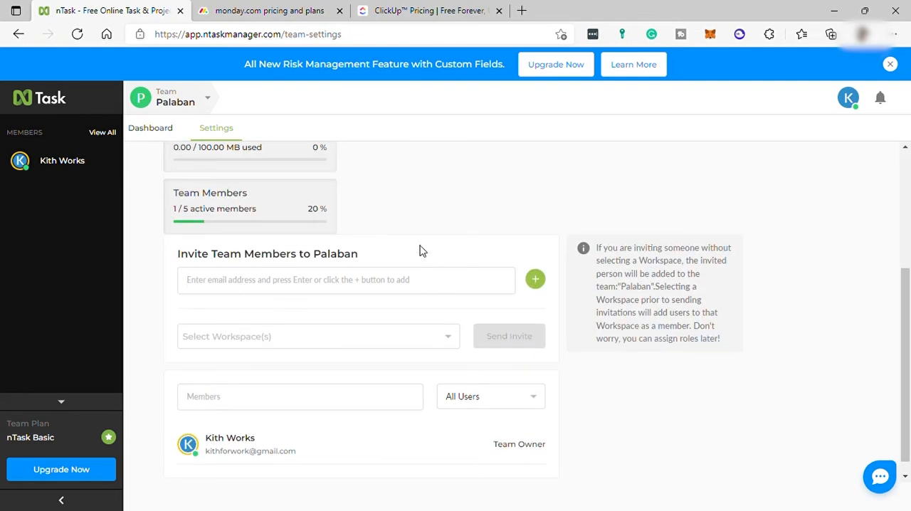
mouse_move(401, 295)
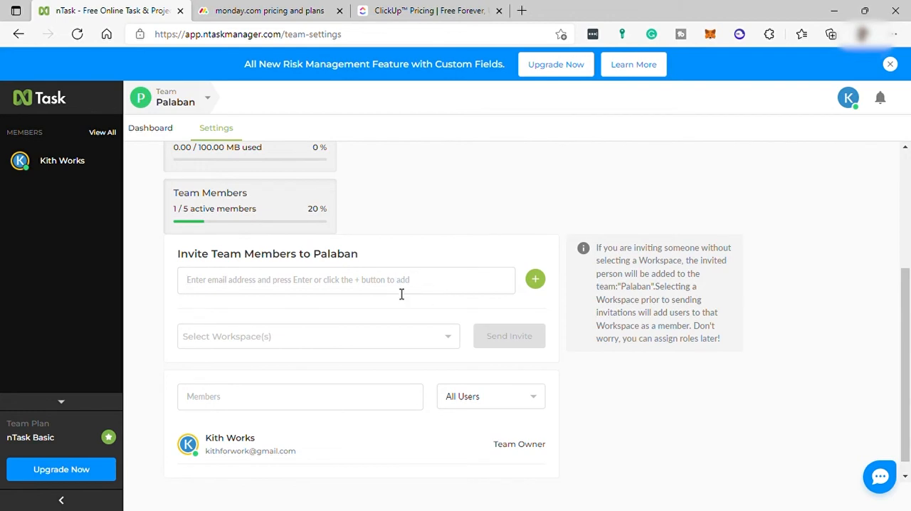
mouse_move(430, 261)
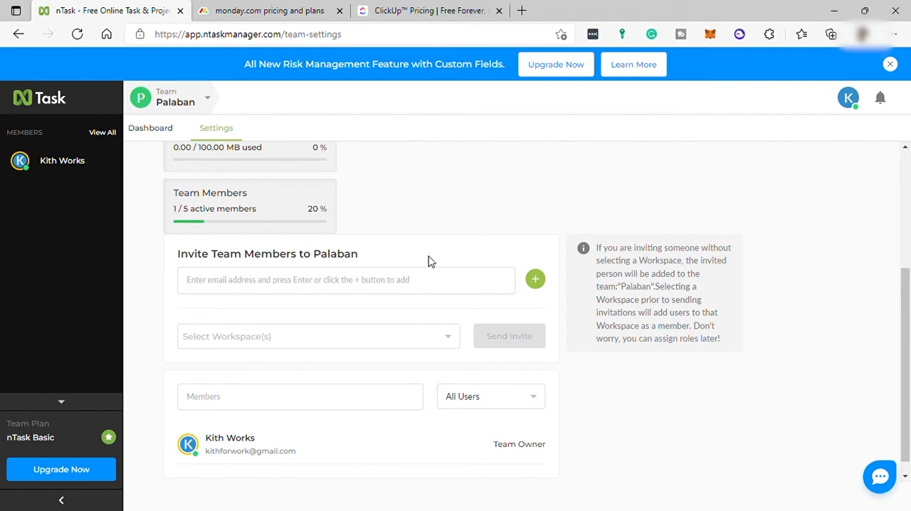
left_click(319, 336)
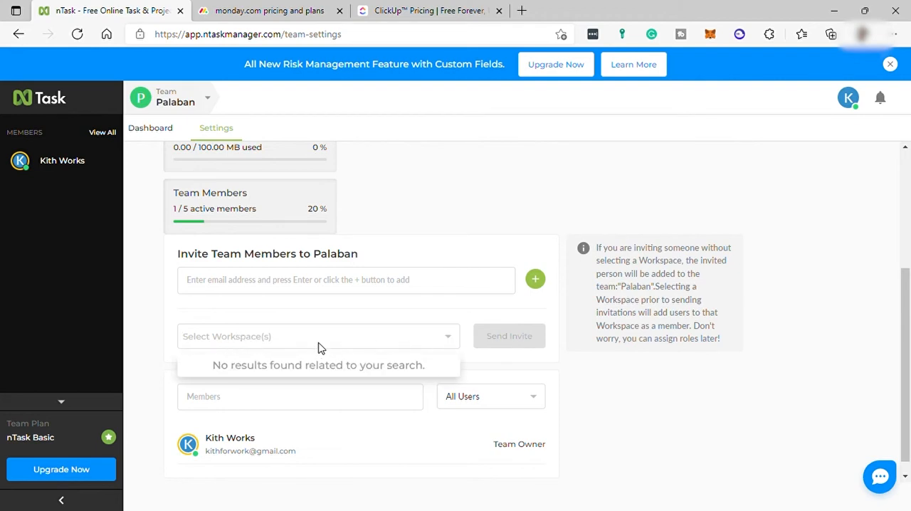
mouse_move(239, 373)
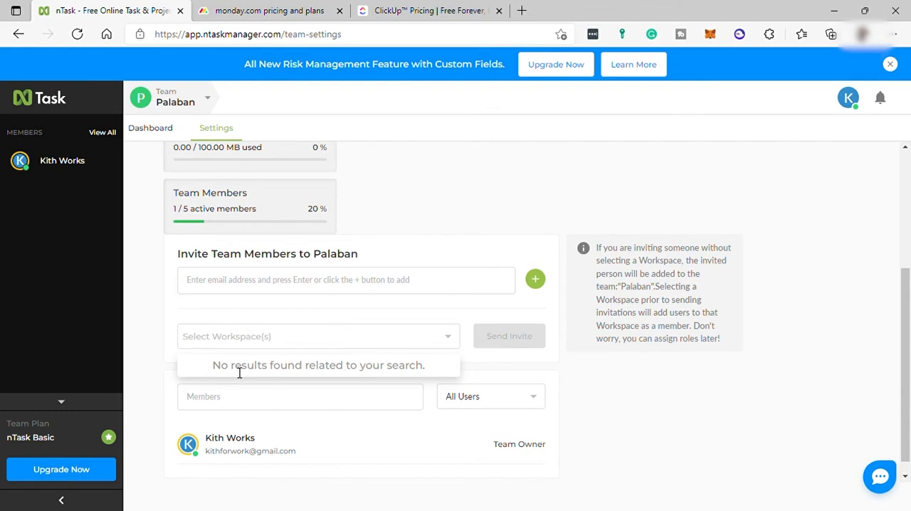
mouse_move(370, 381)
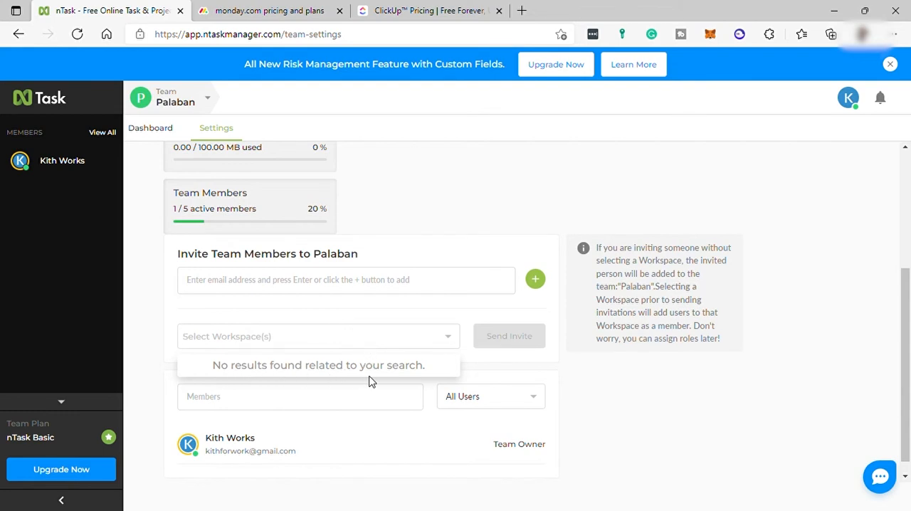
mouse_move(516, 347)
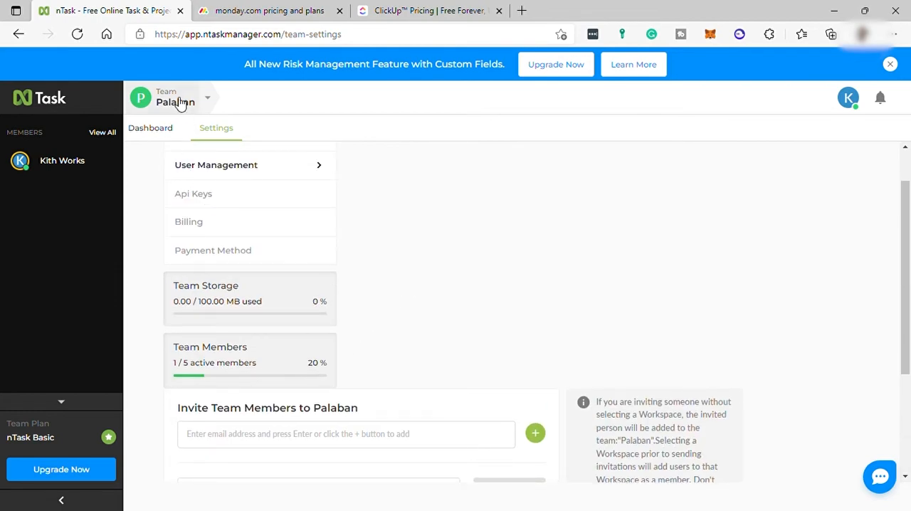
- Create a workspace named 'February' from the team dashboard
left_click(150, 128)
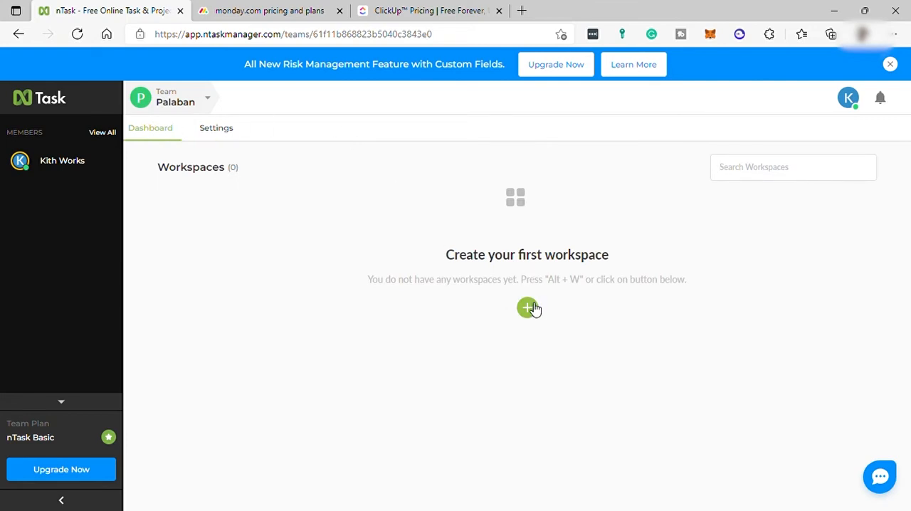
left_click(525, 308)
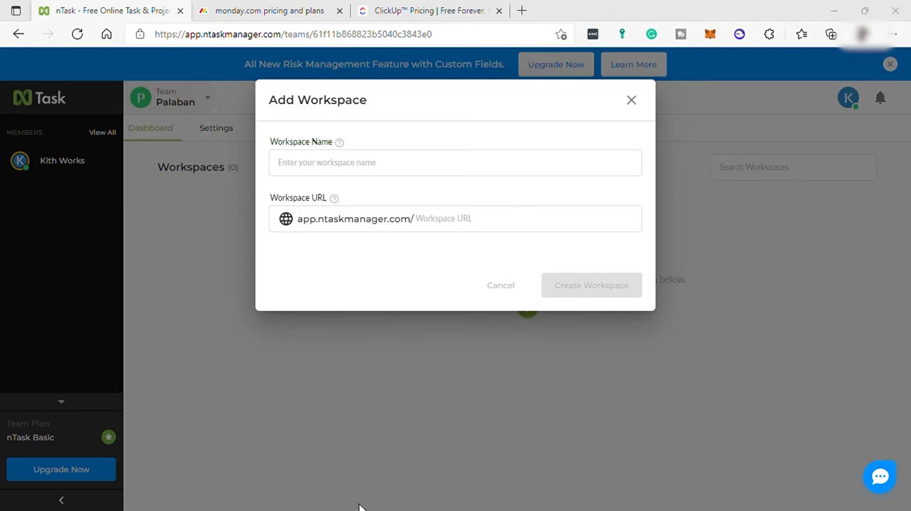
left_click(454, 162)
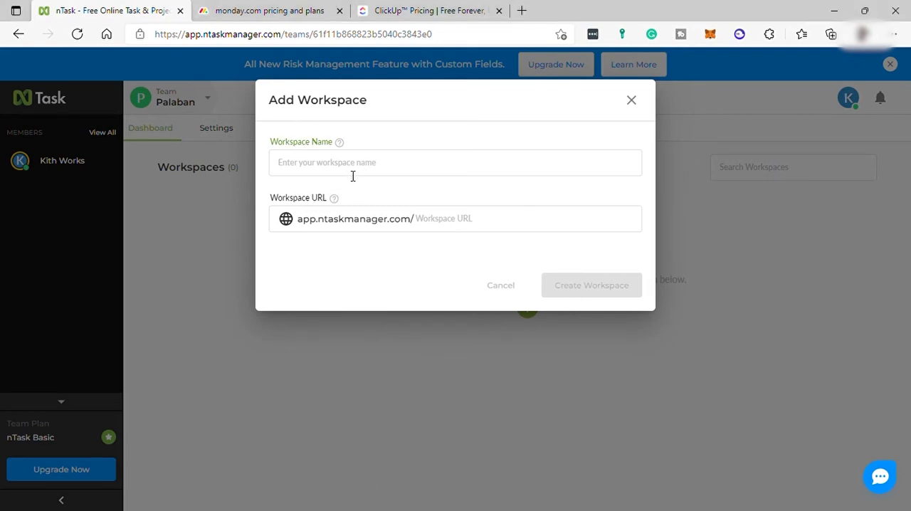
type("February")
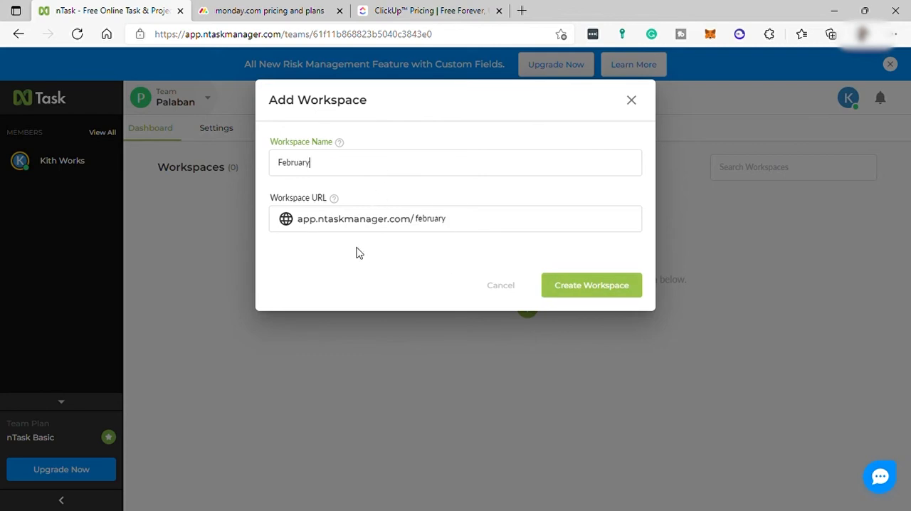
mouse_move(565, 297)
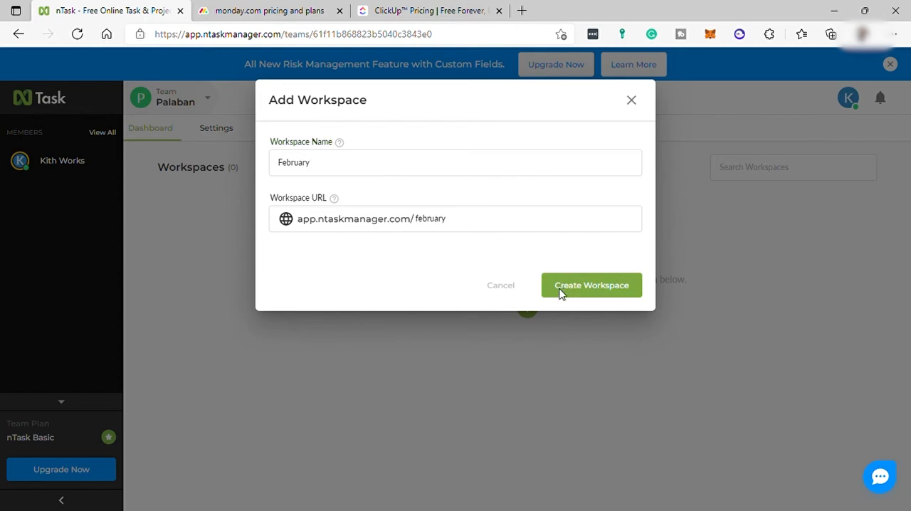
left_click(592, 285)
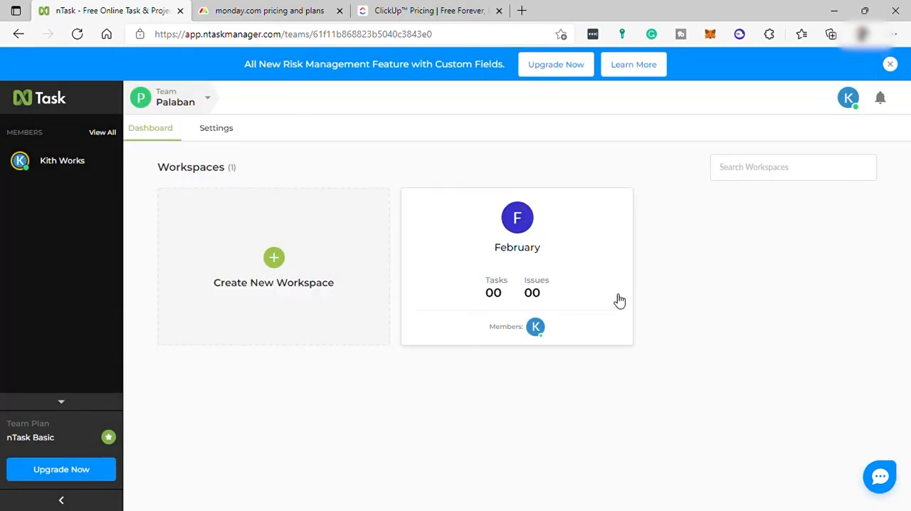
mouse_move(523, 267)
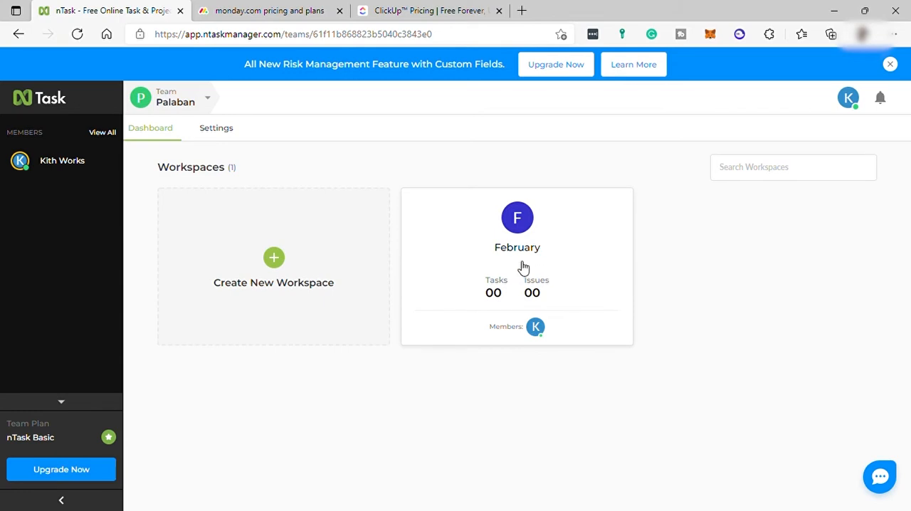
- Open the February workspace and view its premium-locked Projects and Boards pages
left_click(517, 247)
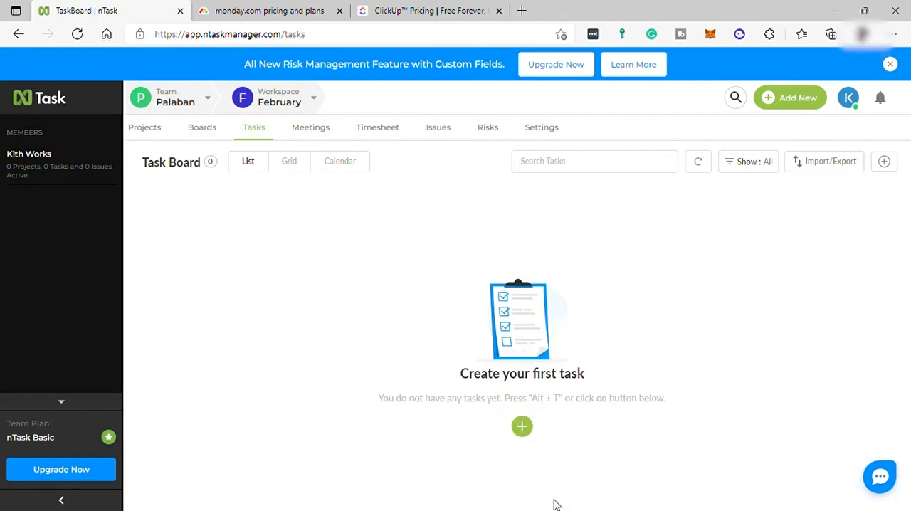
mouse_move(571, 481)
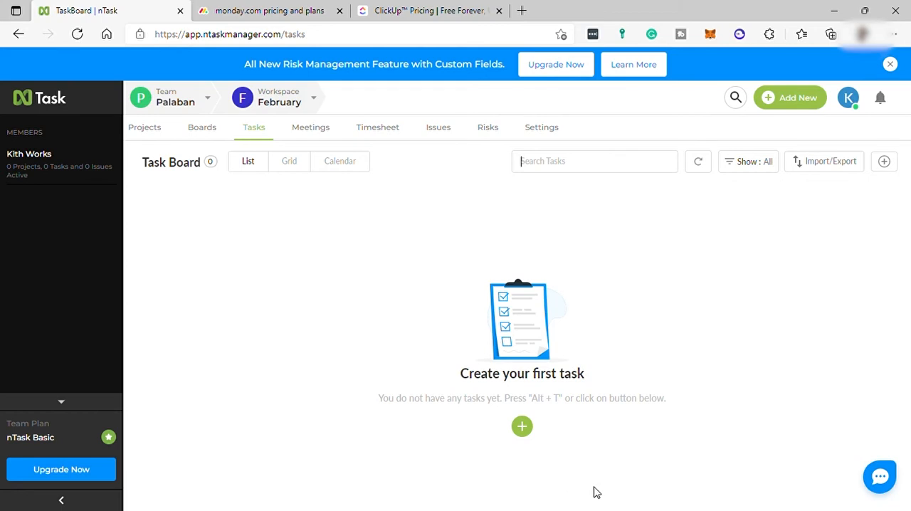
mouse_move(160, 141)
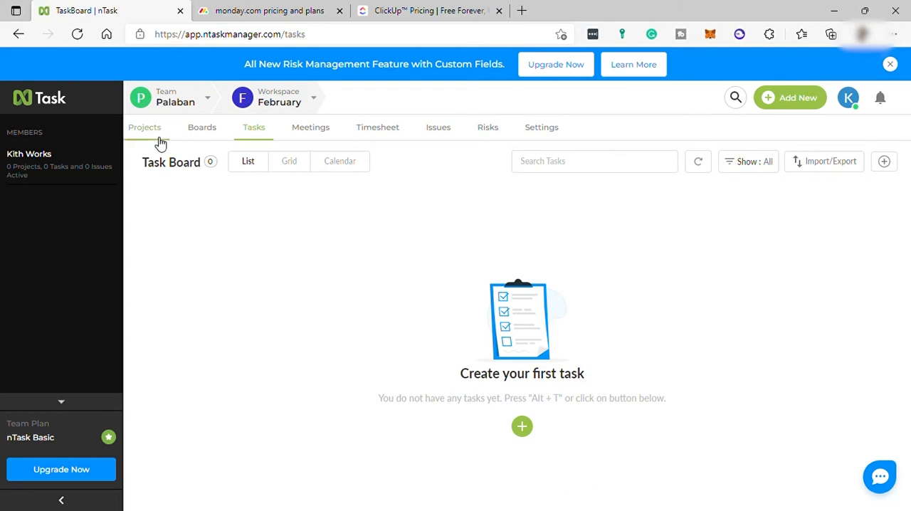
left_click(144, 128)
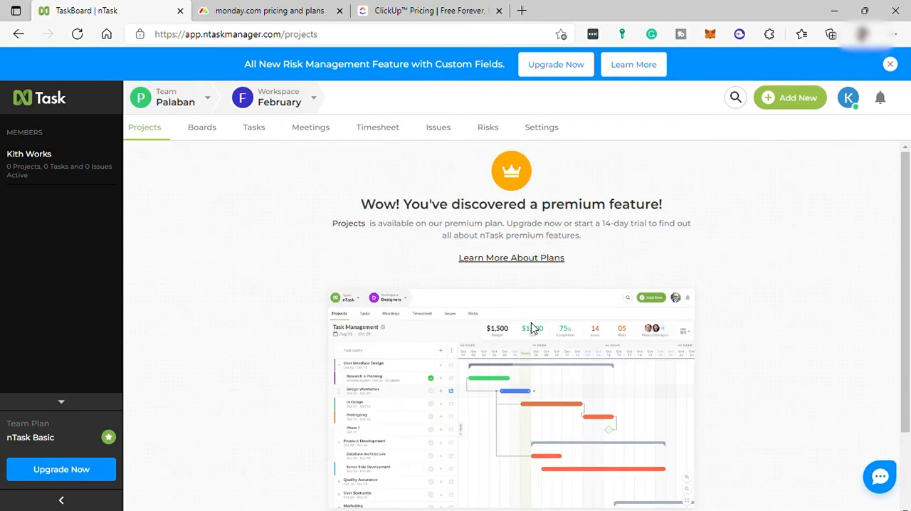
scroll("down", 3)
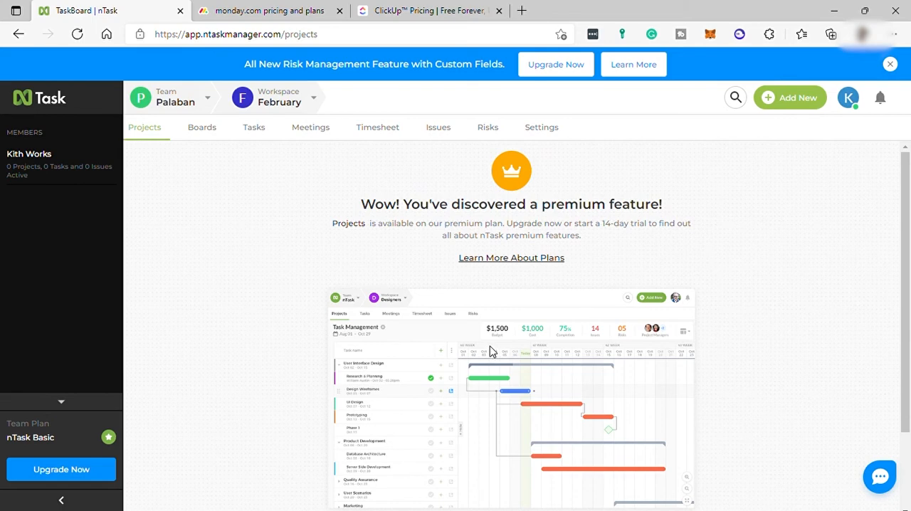
mouse_move(307, 261)
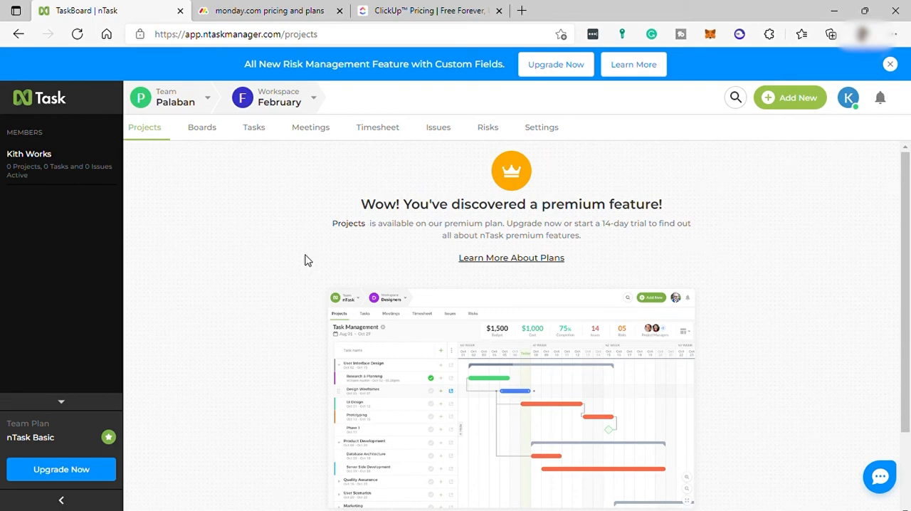
left_click(201, 127)
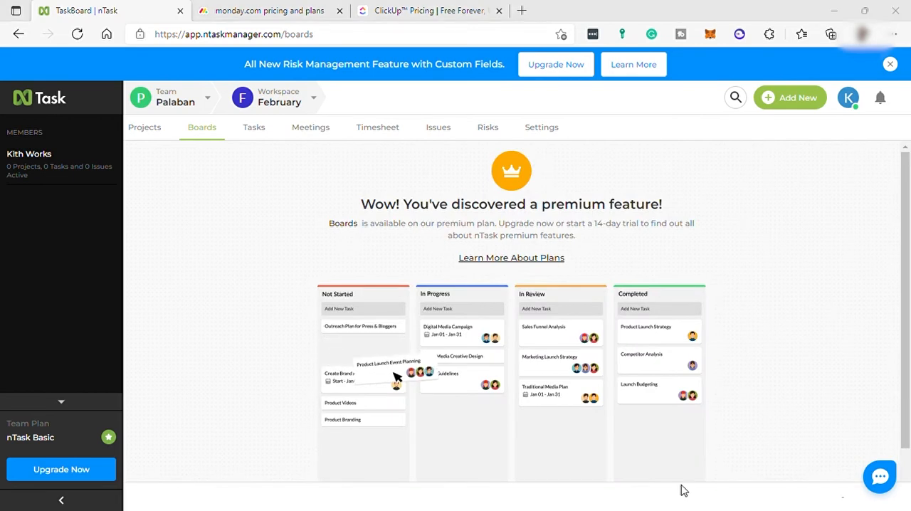
mouse_move(332, 501)
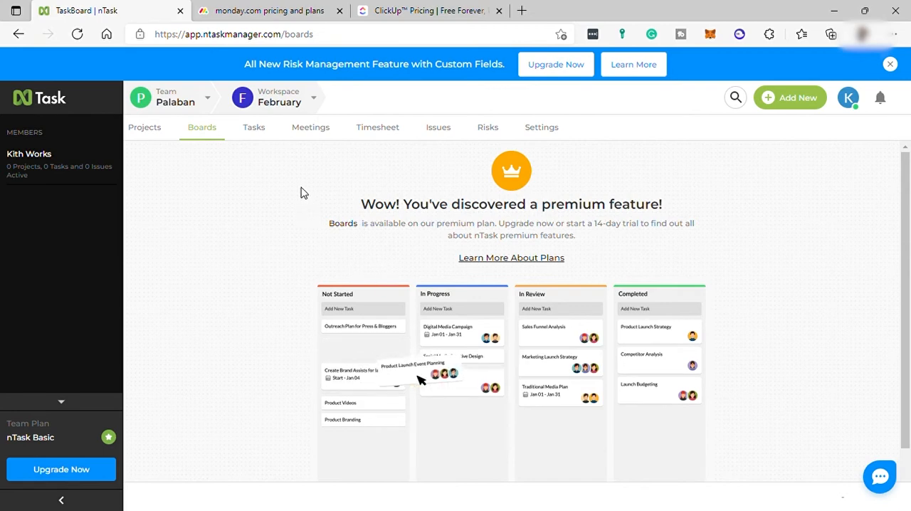
left_click(253, 126)
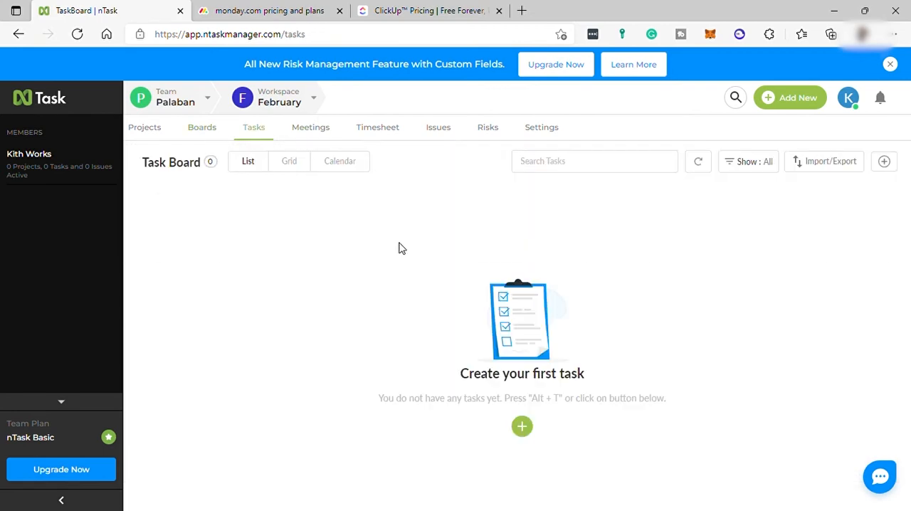
mouse_move(597, 279)
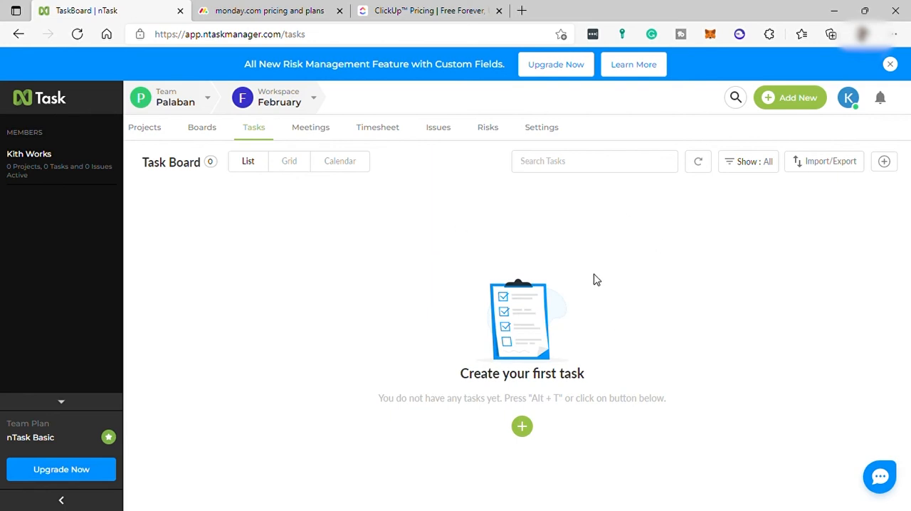
mouse_move(521, 425)
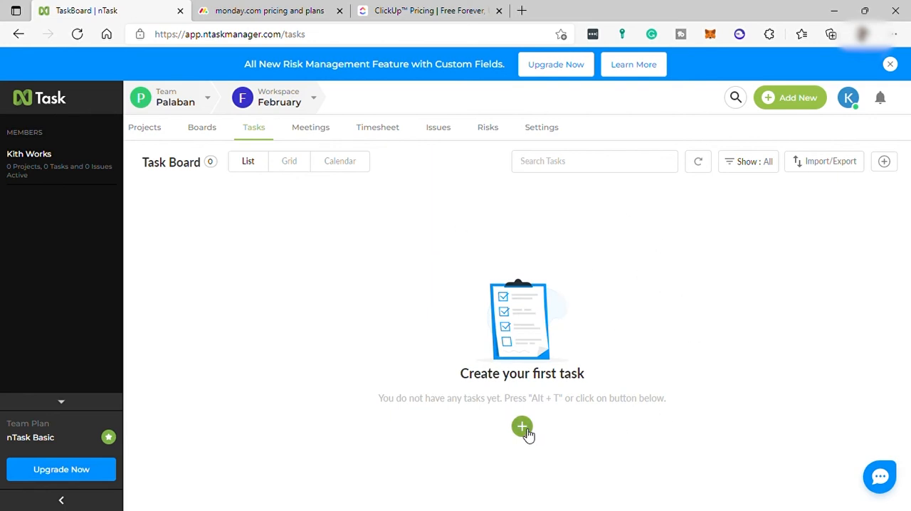
- Create the task '3rd week task' assigned to the only team member
left_click(521, 424)
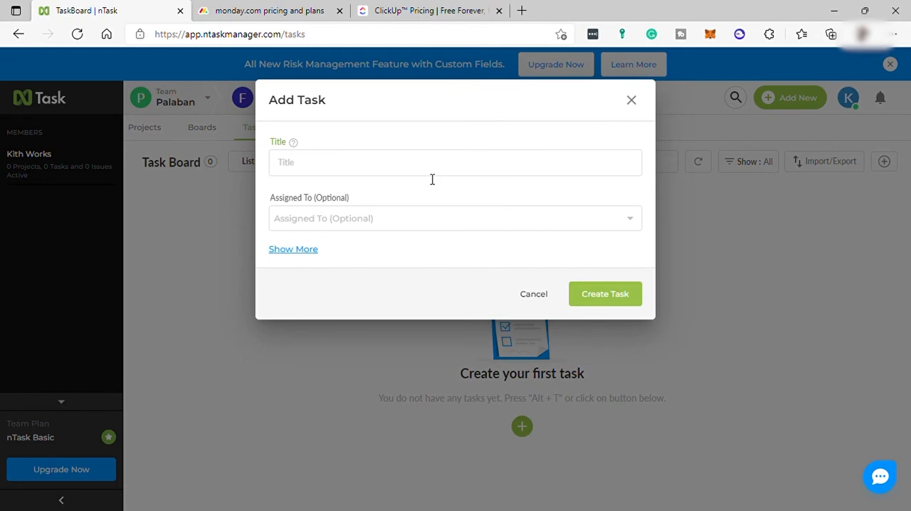
type("3rd")
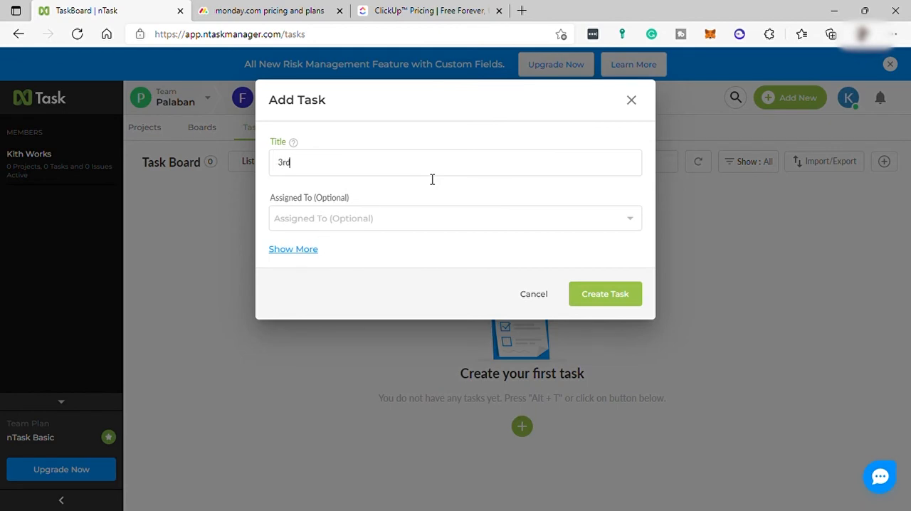
type("week task")
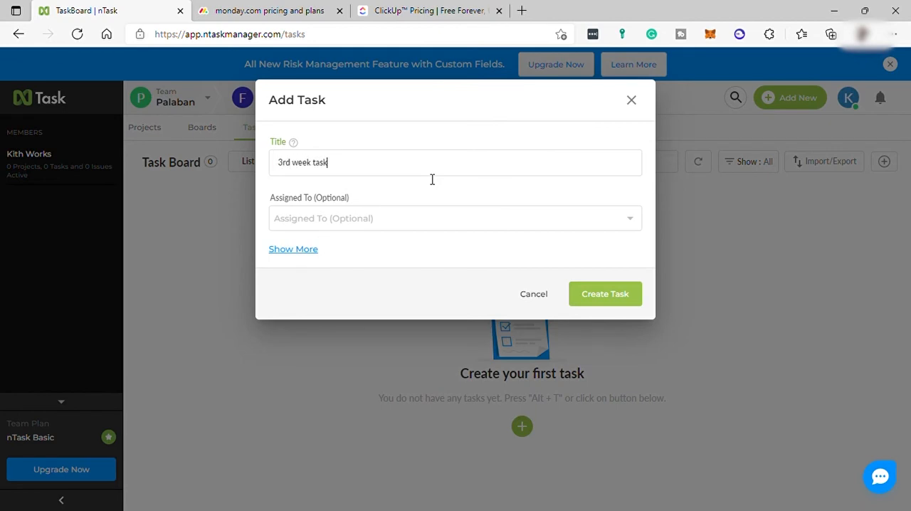
left_click(455, 218)
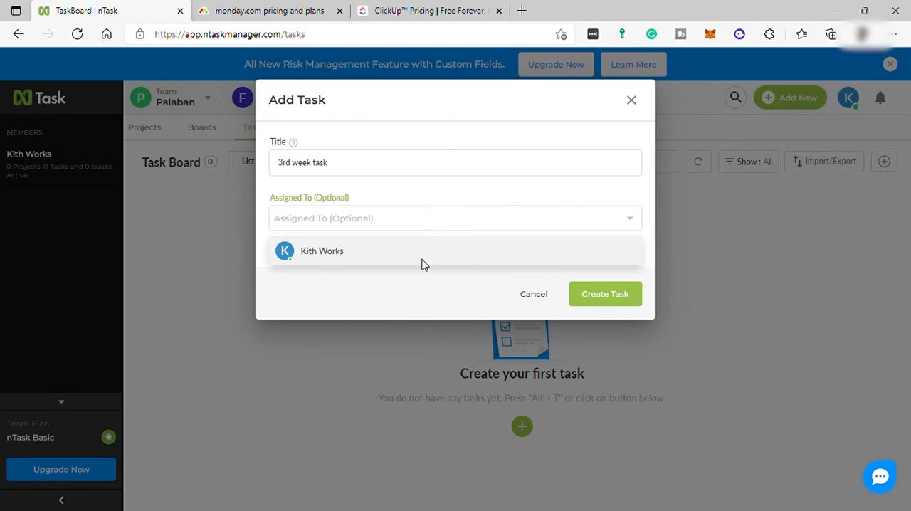
left_click(322, 250)
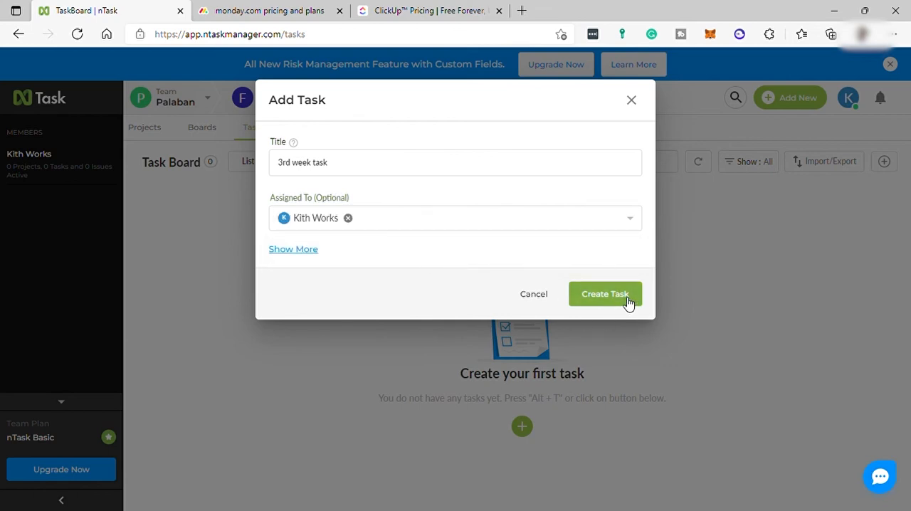
left_click(605, 294)
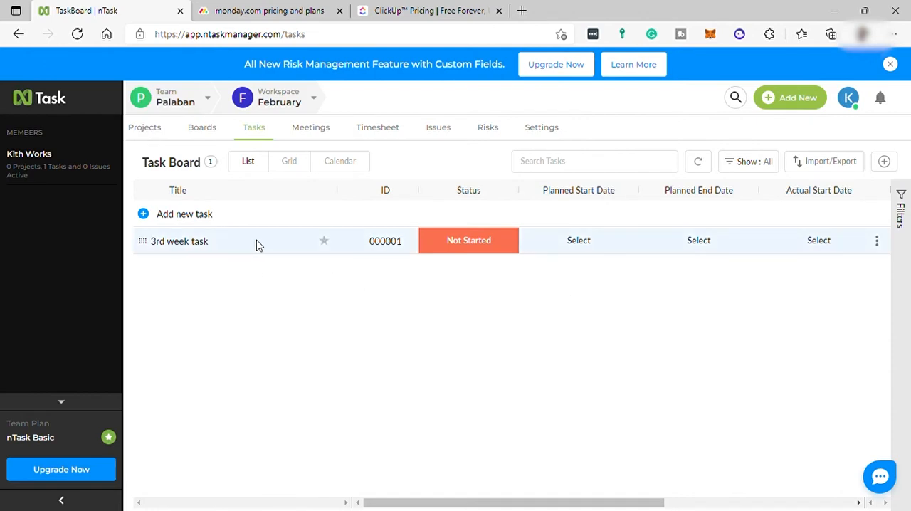
- Look over the task's Status and Priority options
left_click(469, 240)
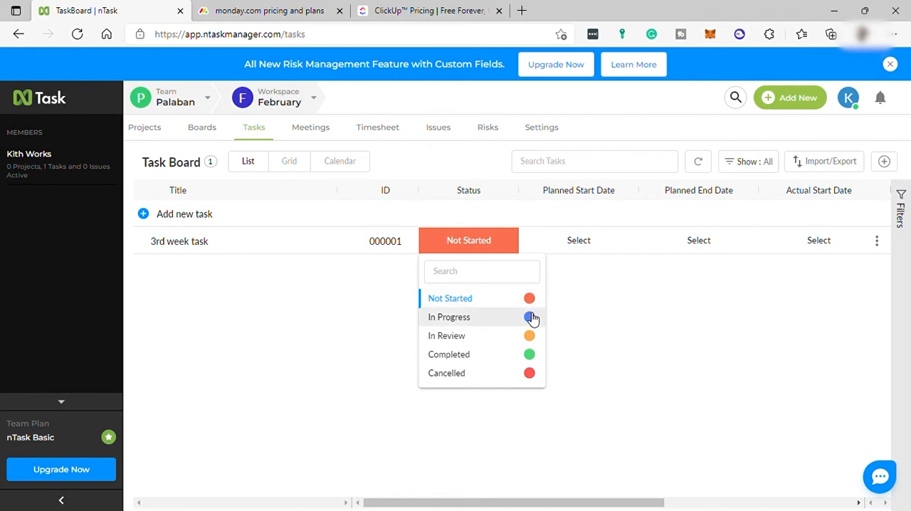
mouse_move(523, 336)
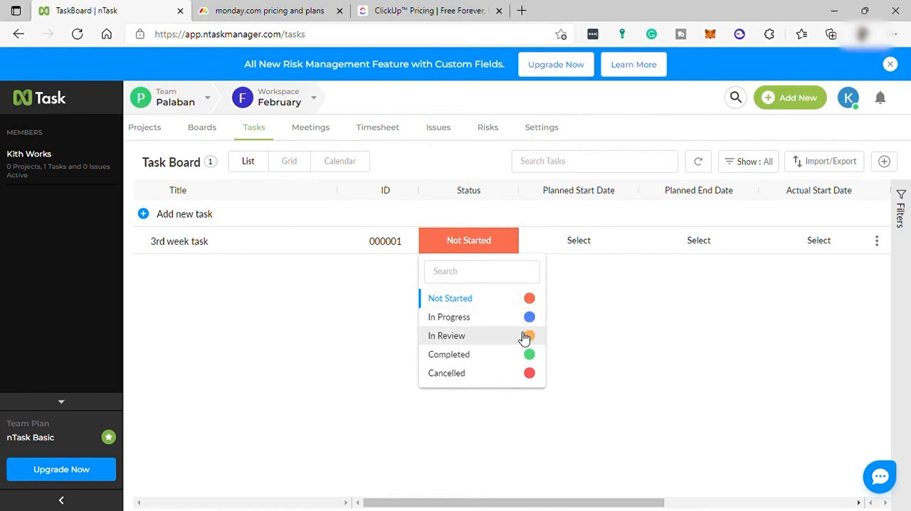
mouse_move(532, 371)
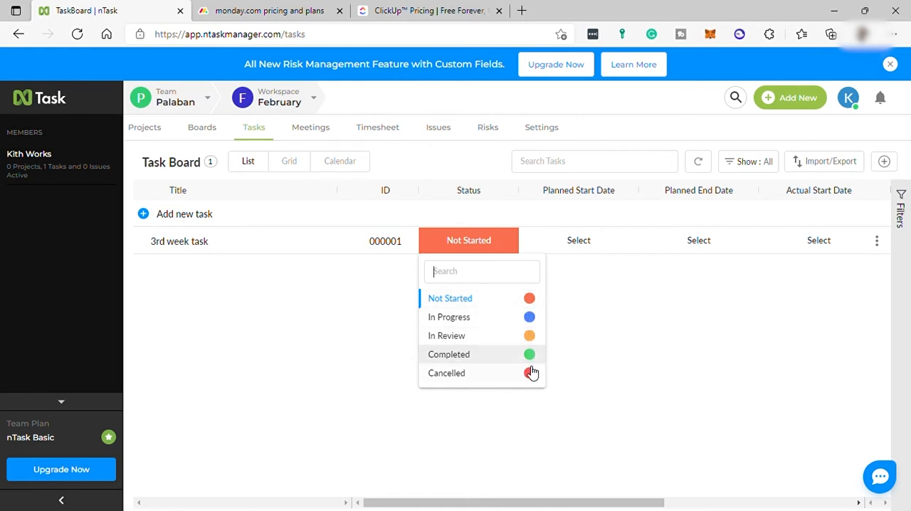
mouse_move(635, 234)
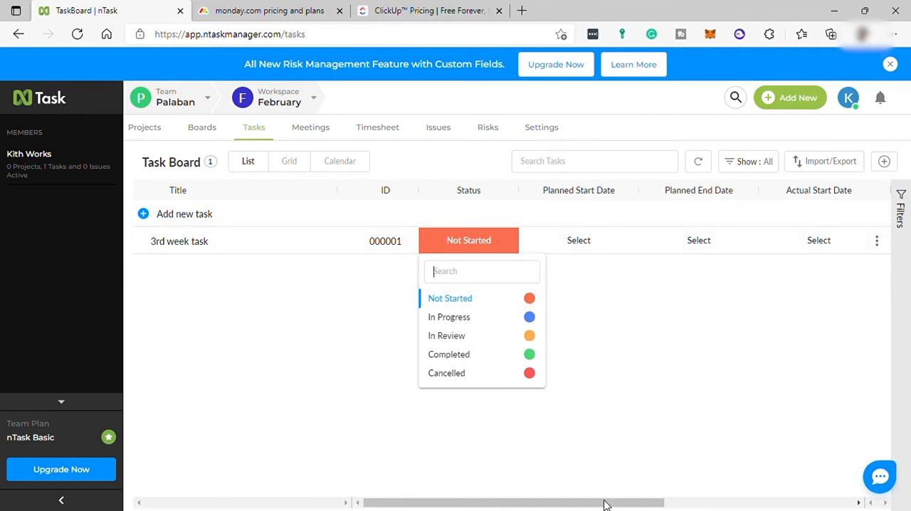
scroll("right", 3)
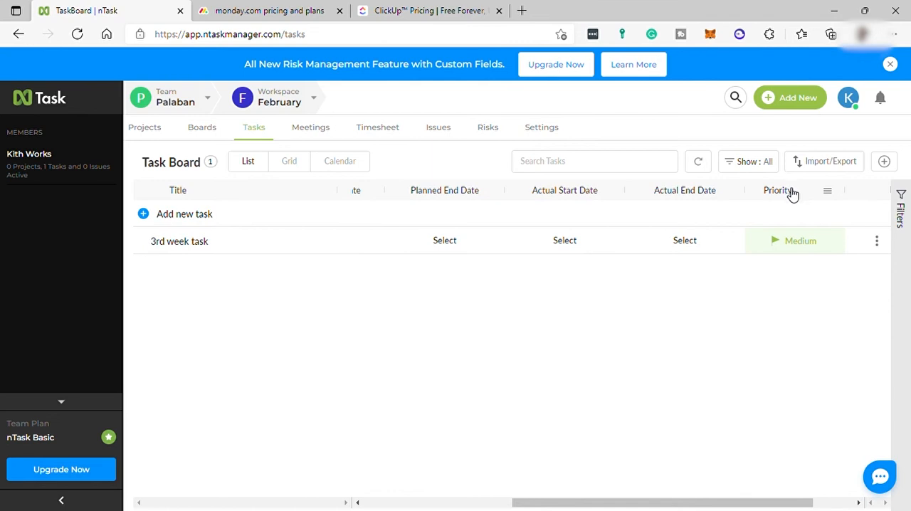
left_click(795, 241)
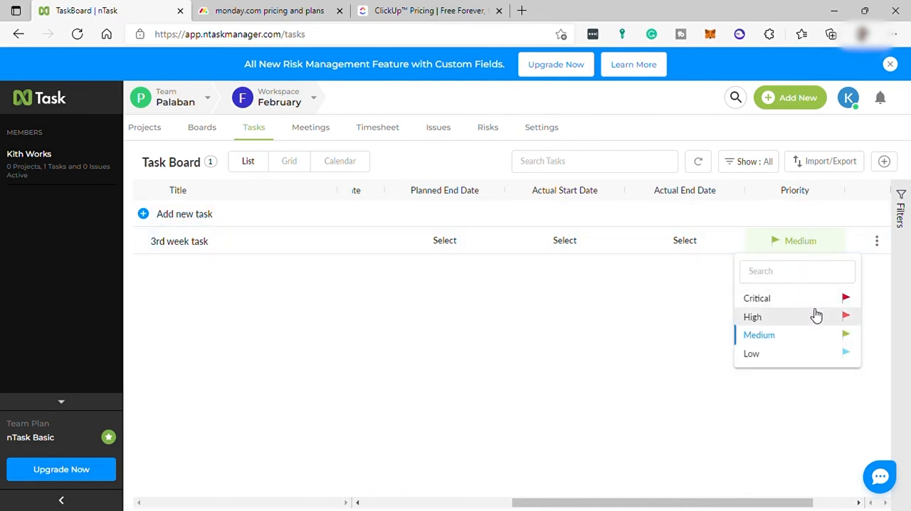
mouse_move(820, 318)
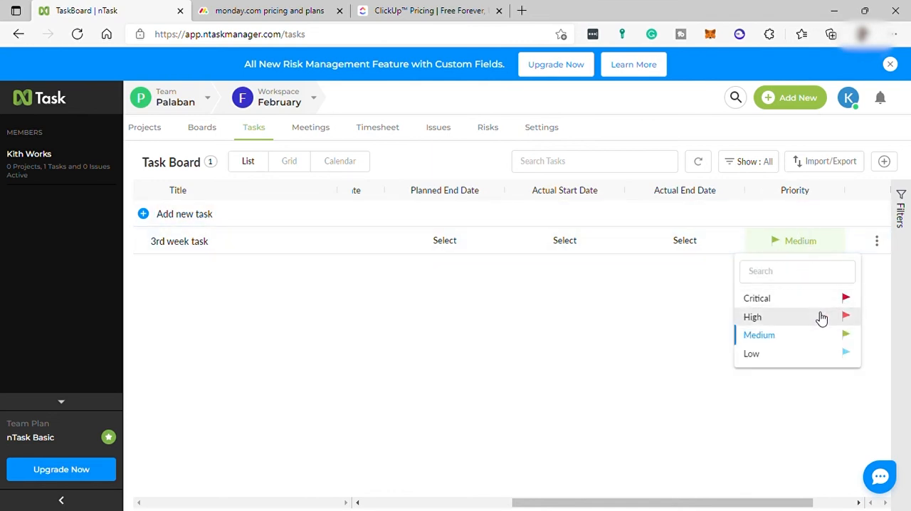
mouse_move(819, 317)
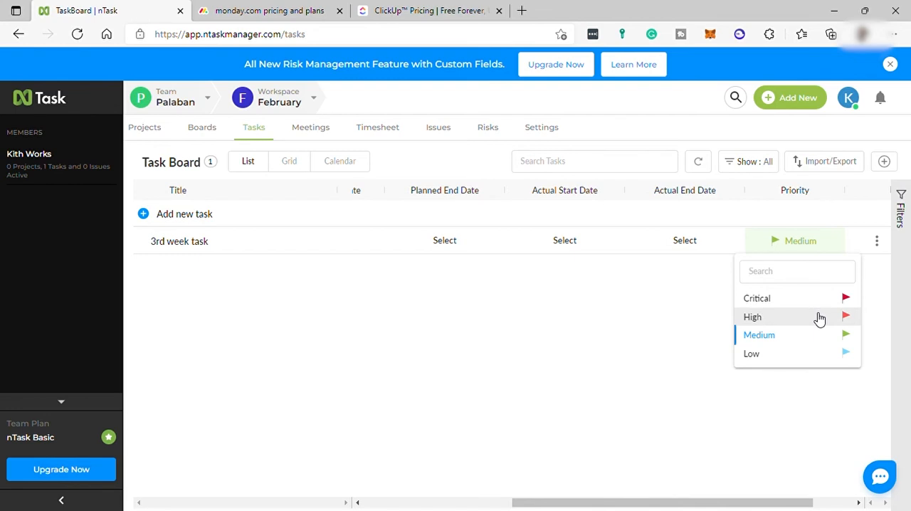
mouse_move(817, 321)
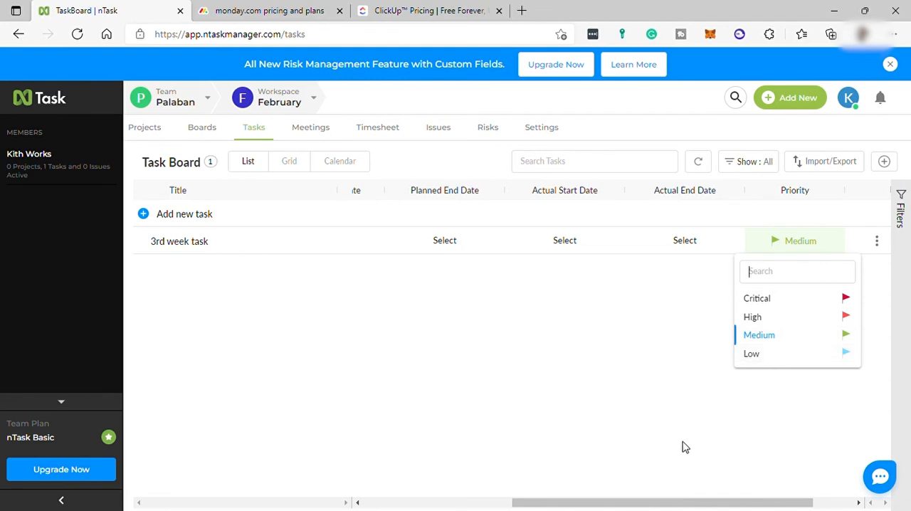
mouse_move(587, 495)
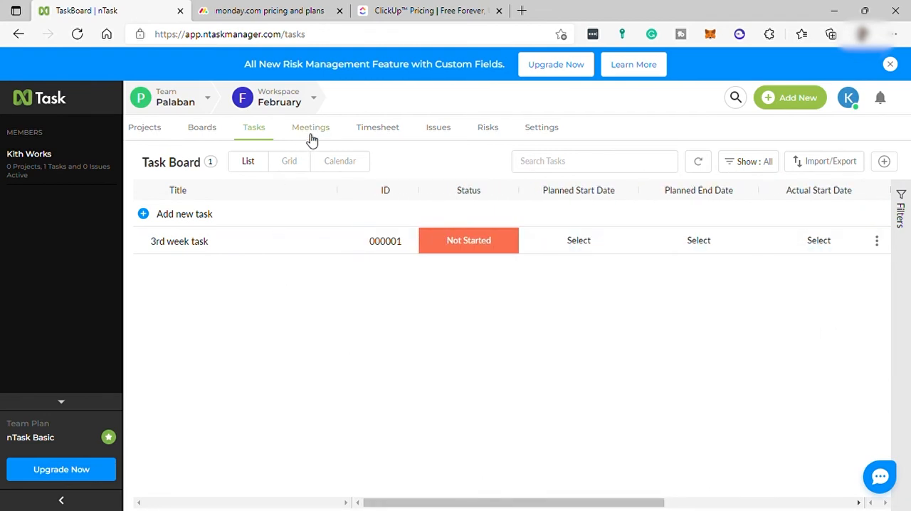
- Add a meeting titled 'Urgent' in the Meetings section
left_click(311, 126)
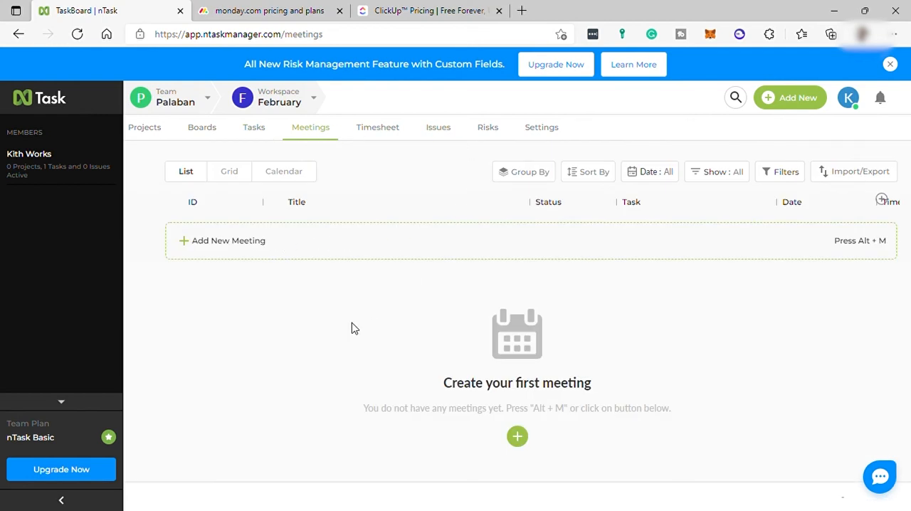
mouse_move(516, 437)
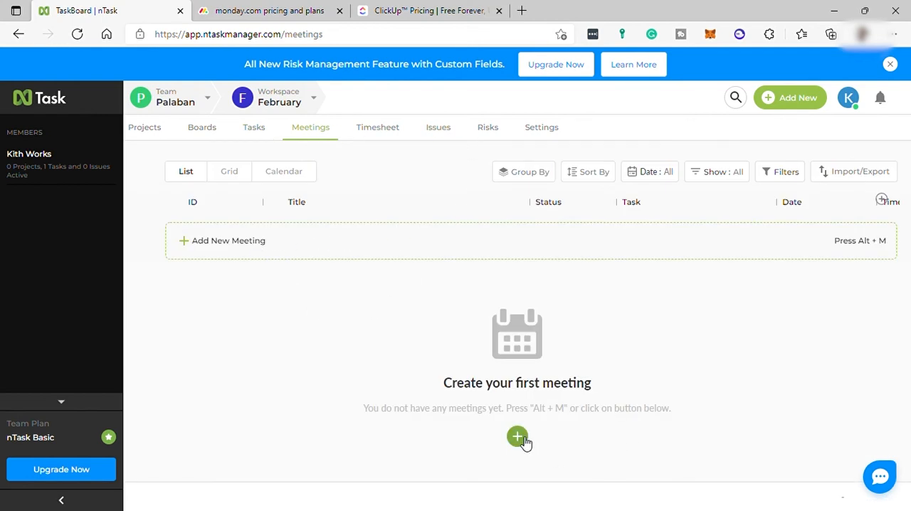
left_click(517, 435)
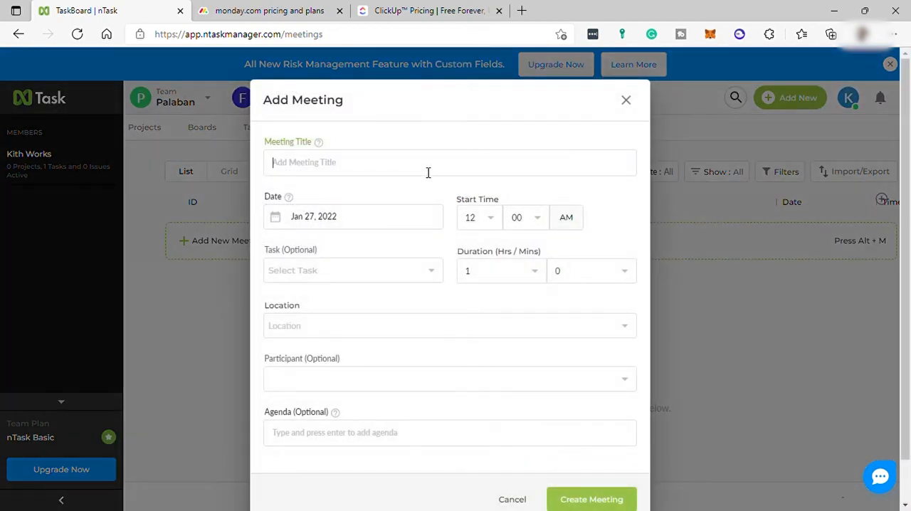
type("Urgent")
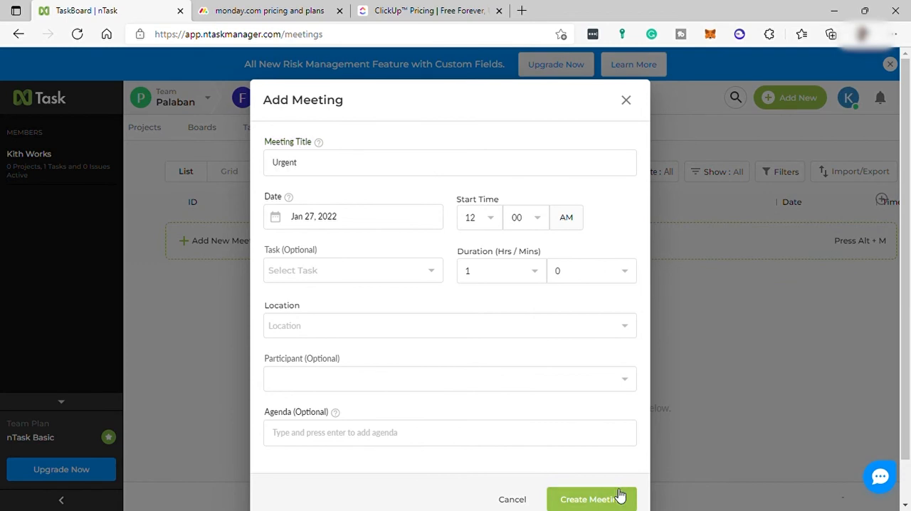
left_click(590, 498)
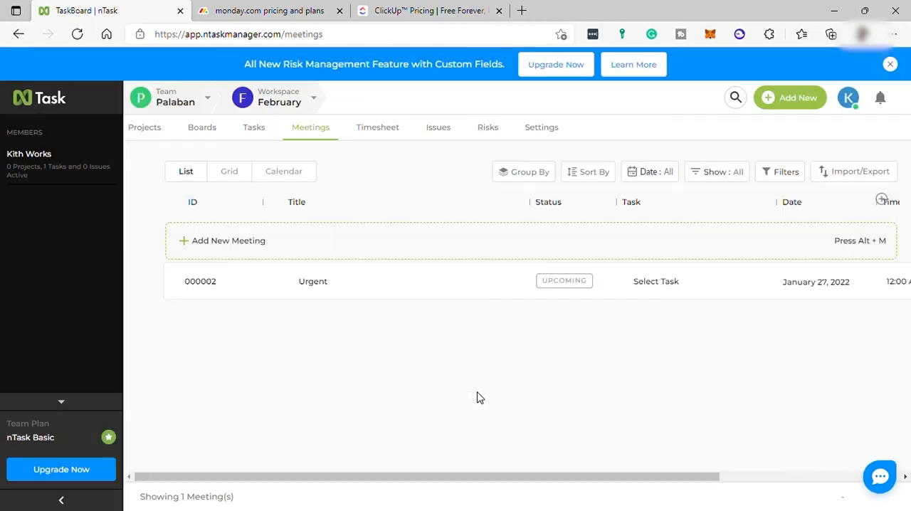
- Open the Urgent meeting's details and close them again
left_click(313, 281)
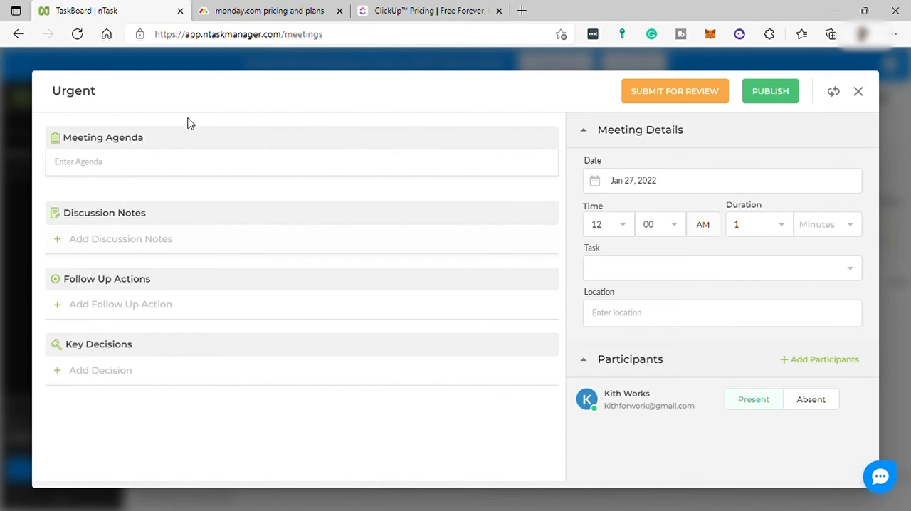
mouse_move(115, 151)
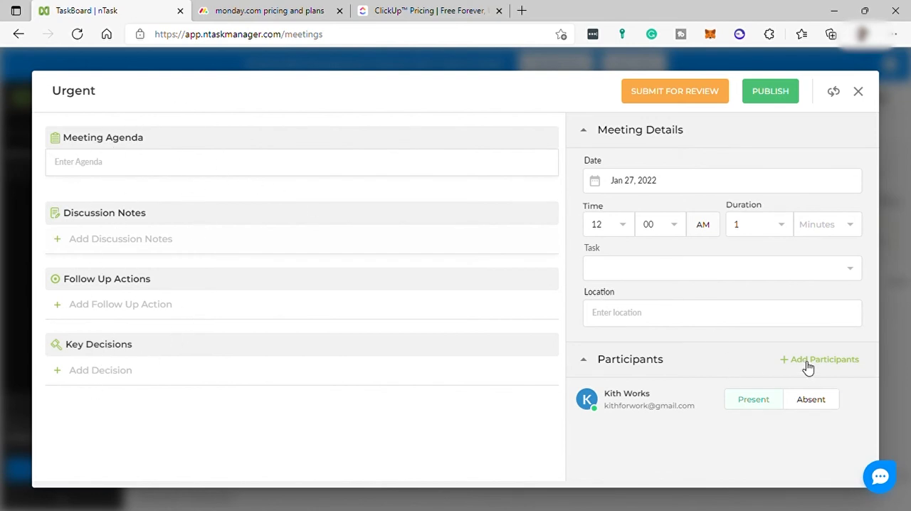
left_click(823, 359)
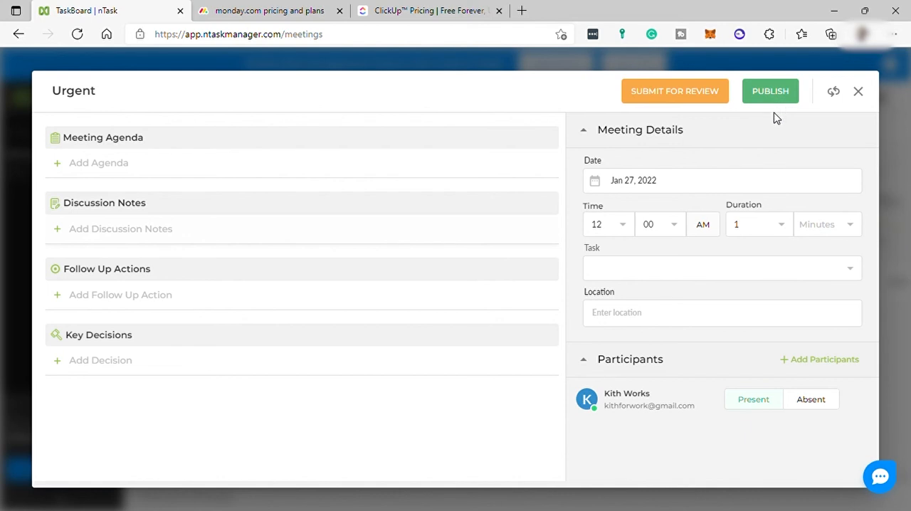
mouse_move(858, 92)
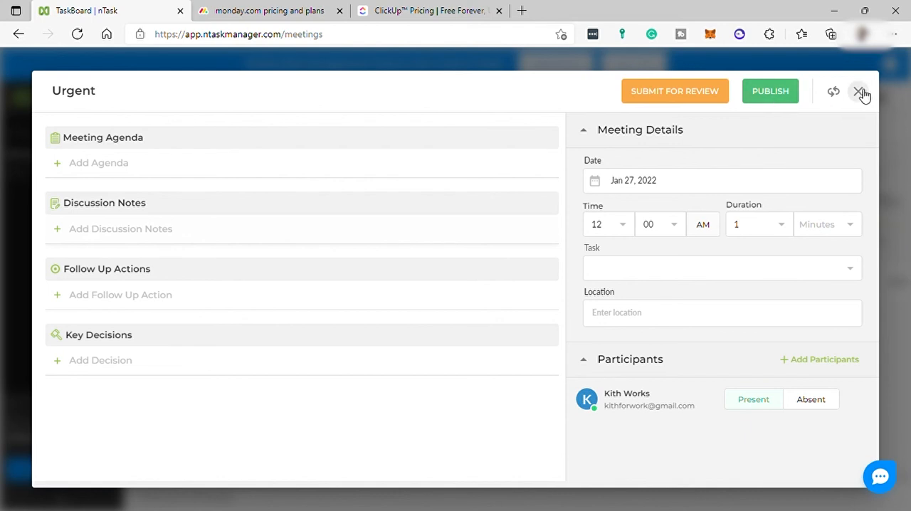
left_click(861, 92)
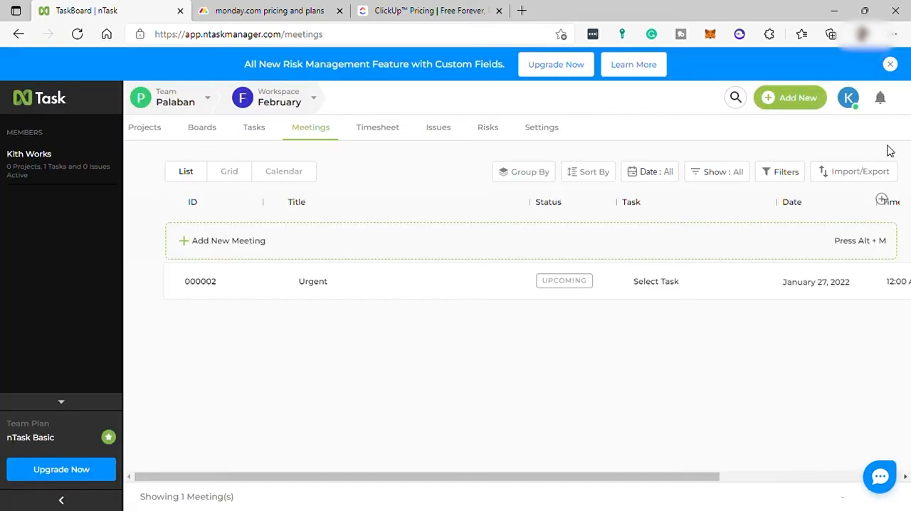
- View the empty timesheet, then start a new issue with Improvement as its type
left_click(377, 127)
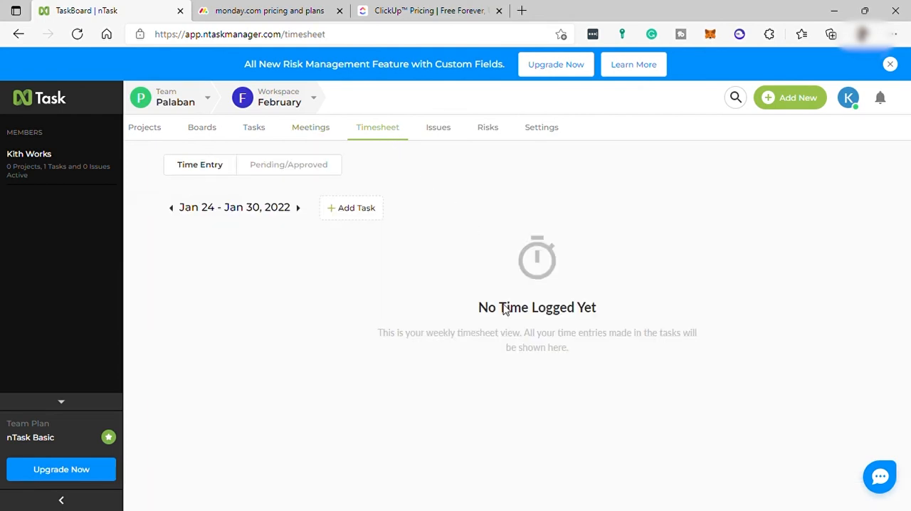
mouse_move(470, 342)
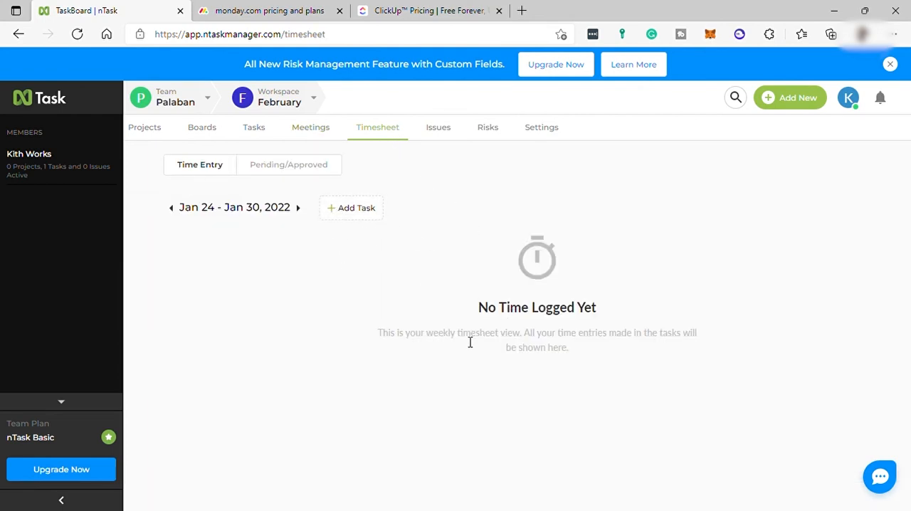
mouse_move(668, 353)
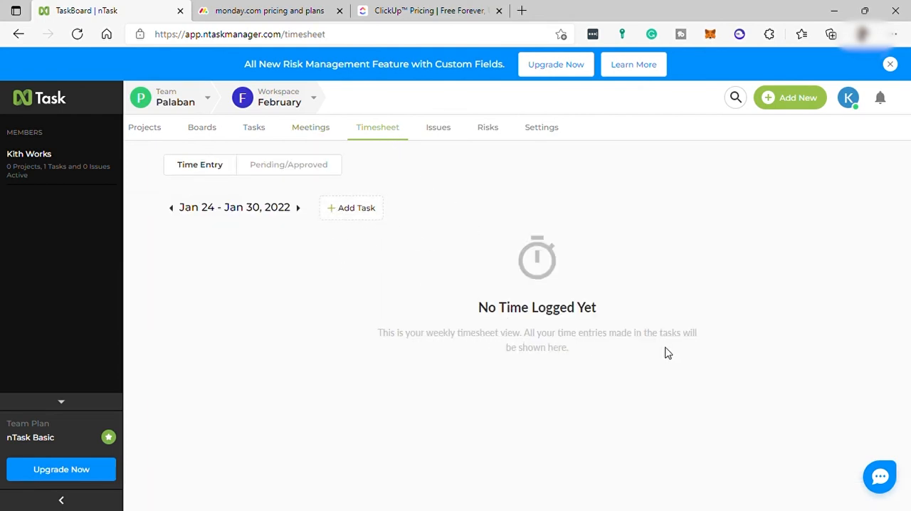
mouse_move(666, 352)
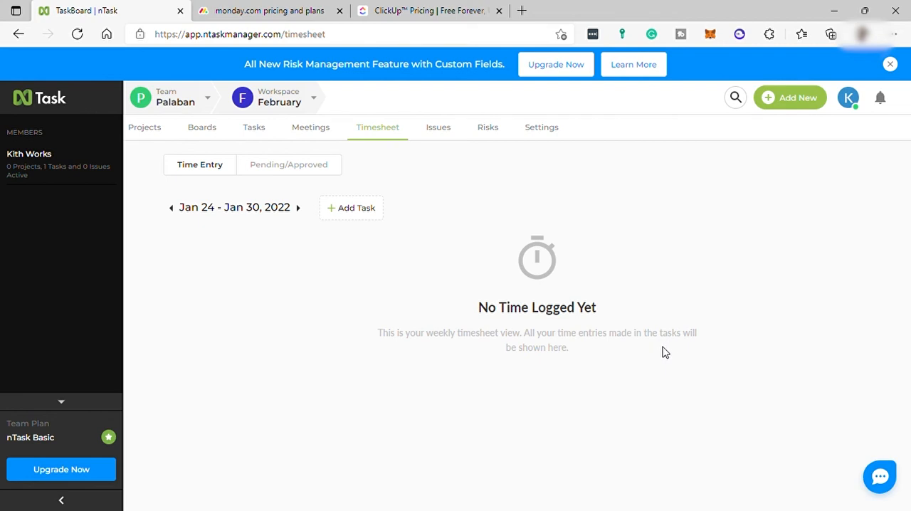
left_click(438, 127)
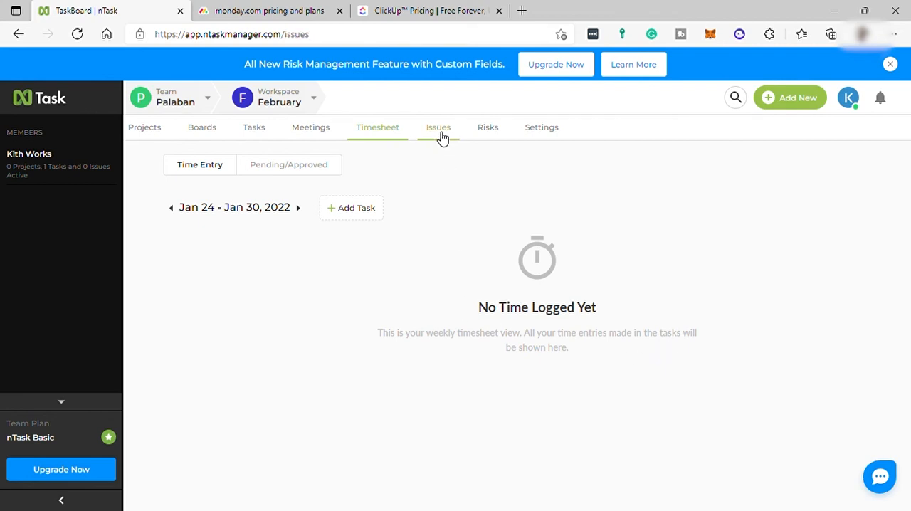
left_click(438, 127)
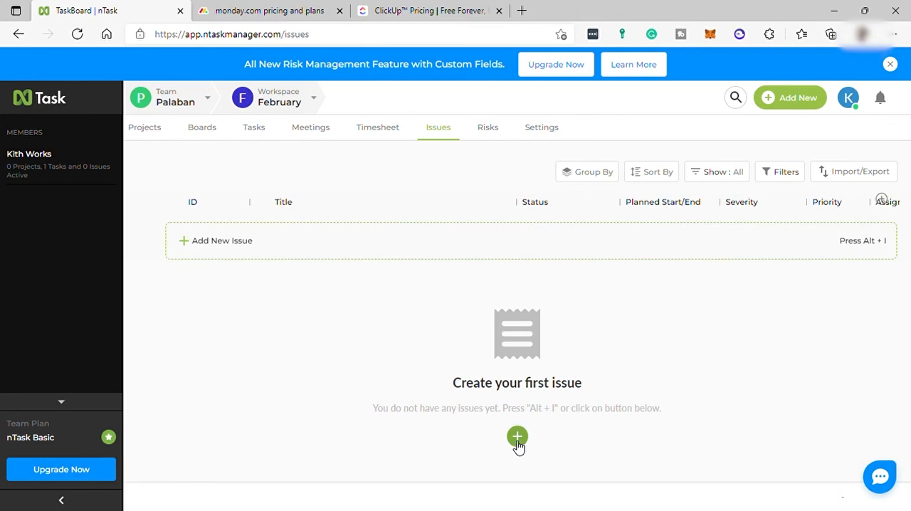
left_click(516, 436)
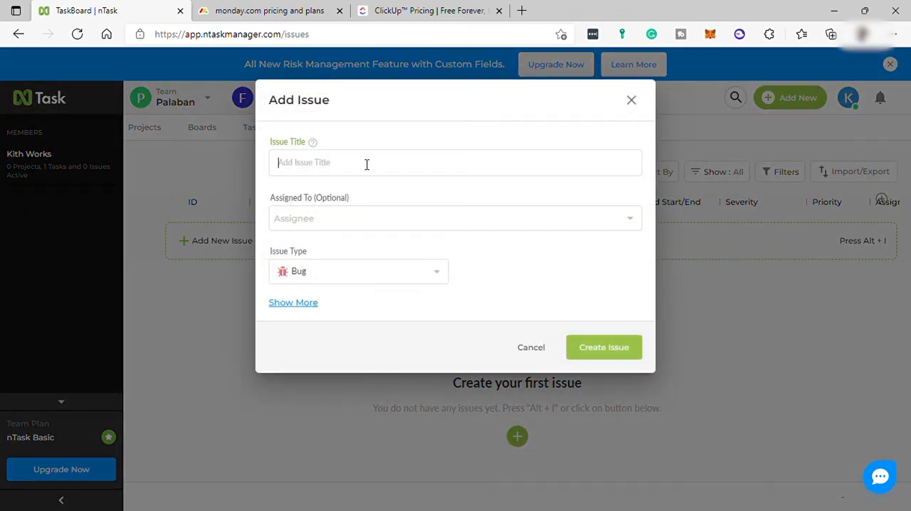
mouse_move(311, 145)
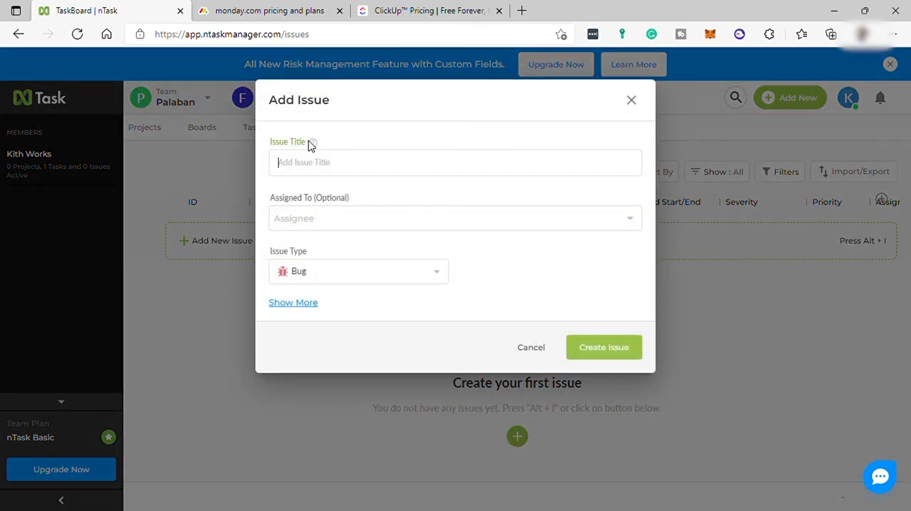
left_click(358, 272)
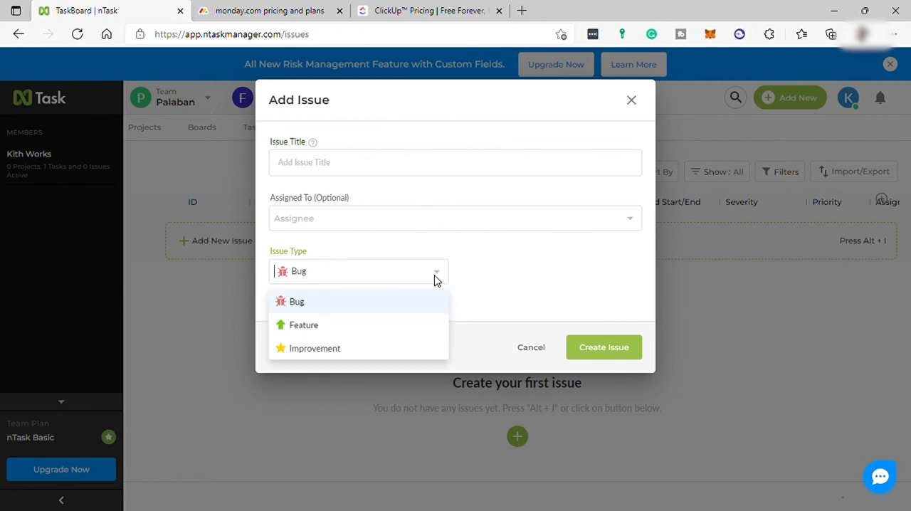
mouse_move(370, 352)
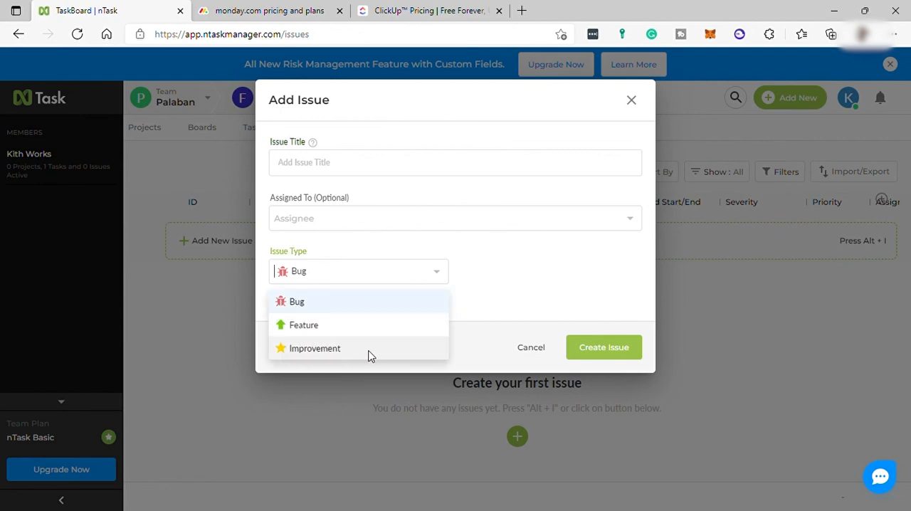
left_click(293, 301)
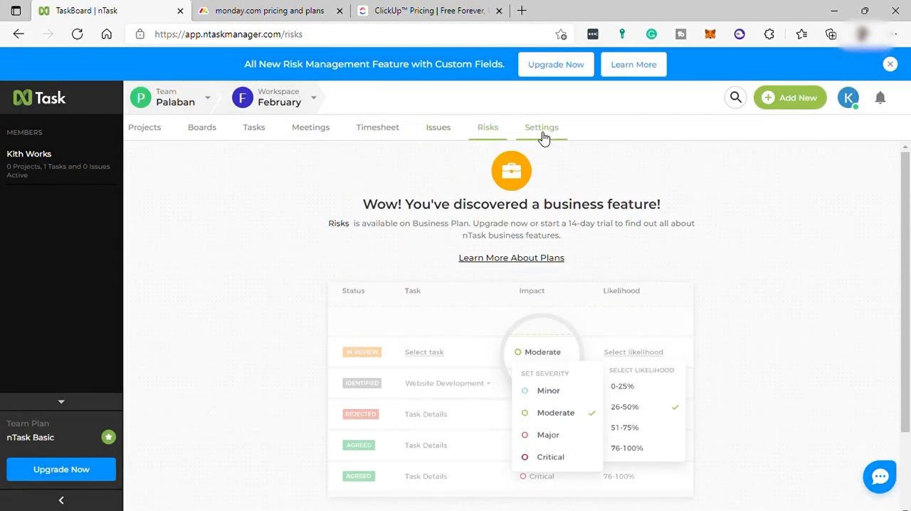
left_click(542, 126)
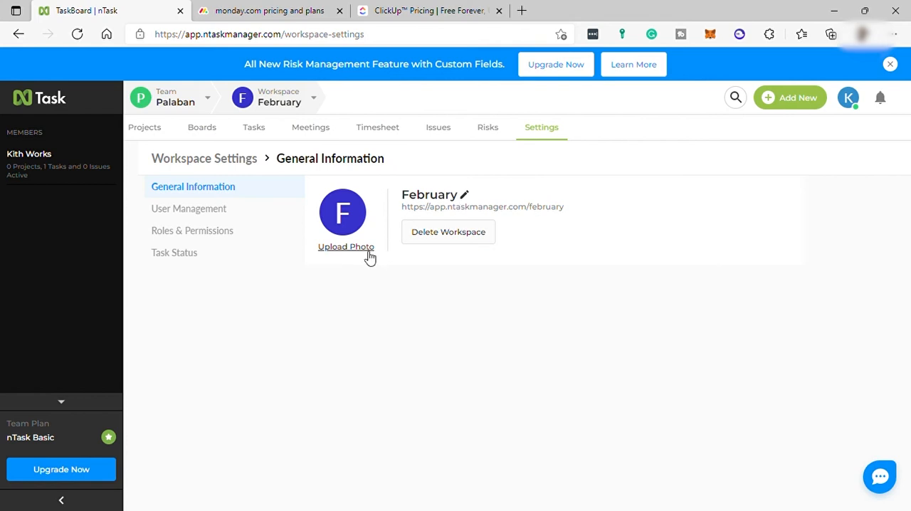
mouse_move(215, 204)
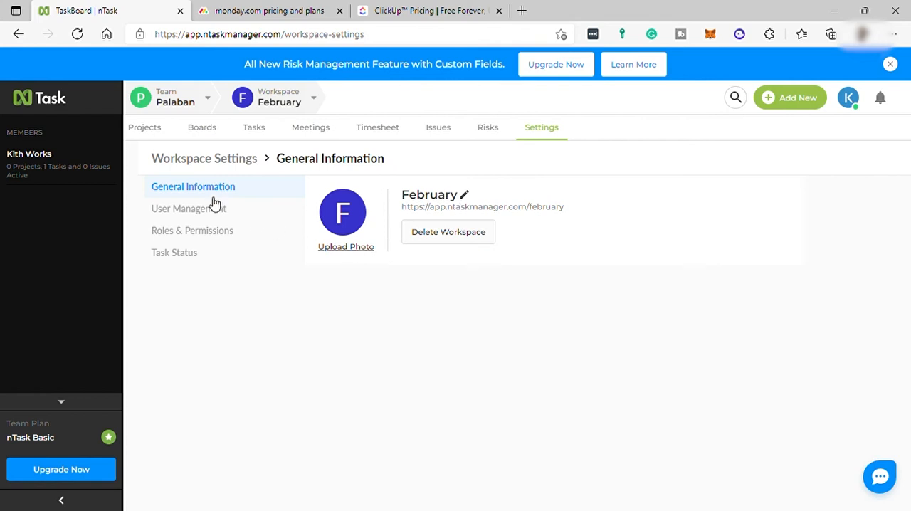
mouse_move(319, 194)
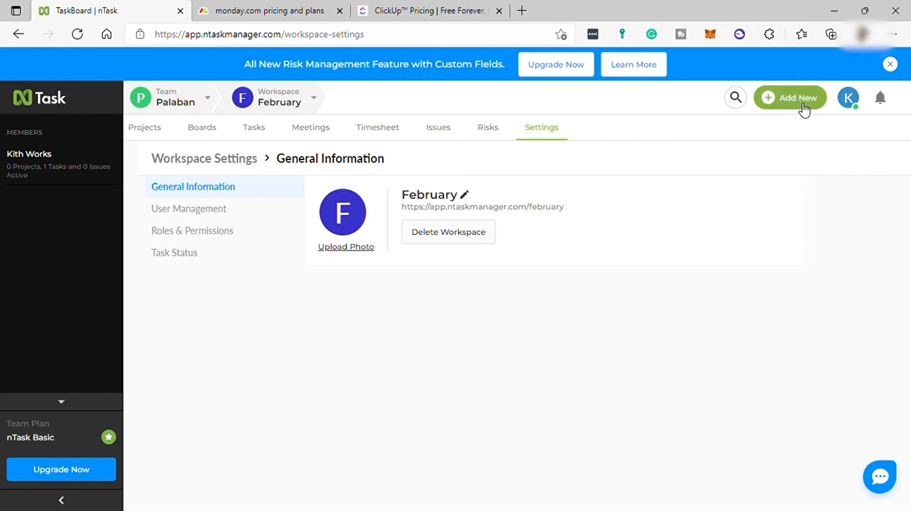
left_click(790, 98)
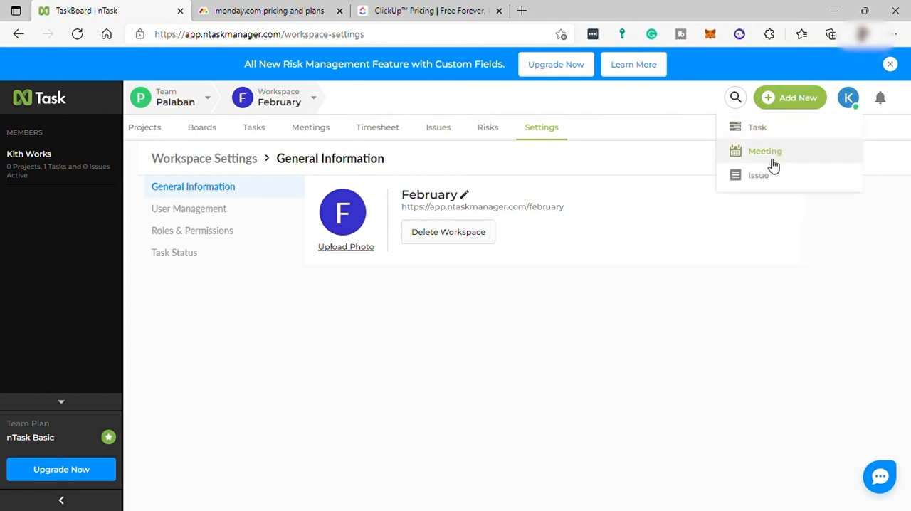
mouse_move(763, 142)
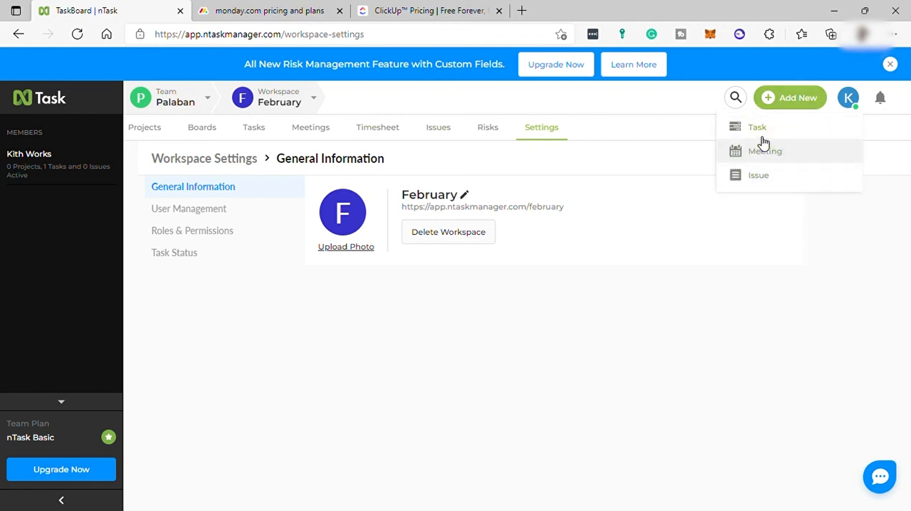
mouse_move(256, 250)
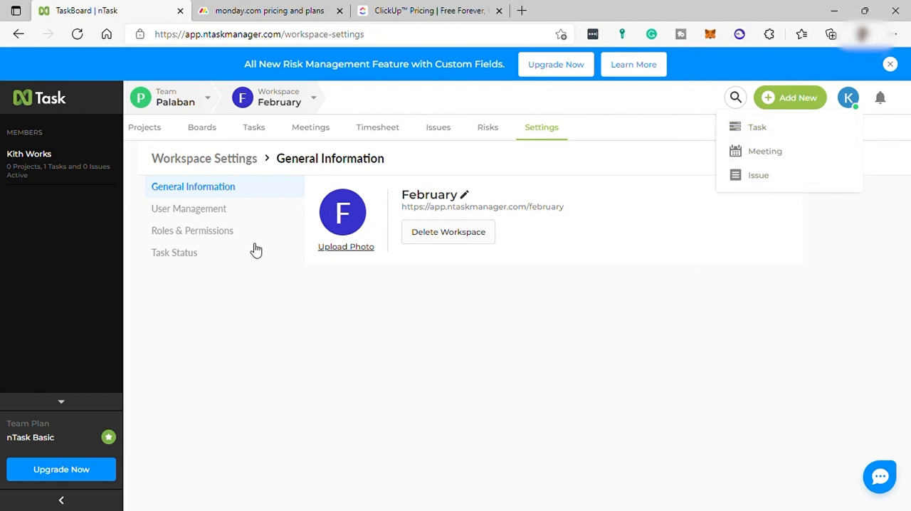
left_click(174, 97)
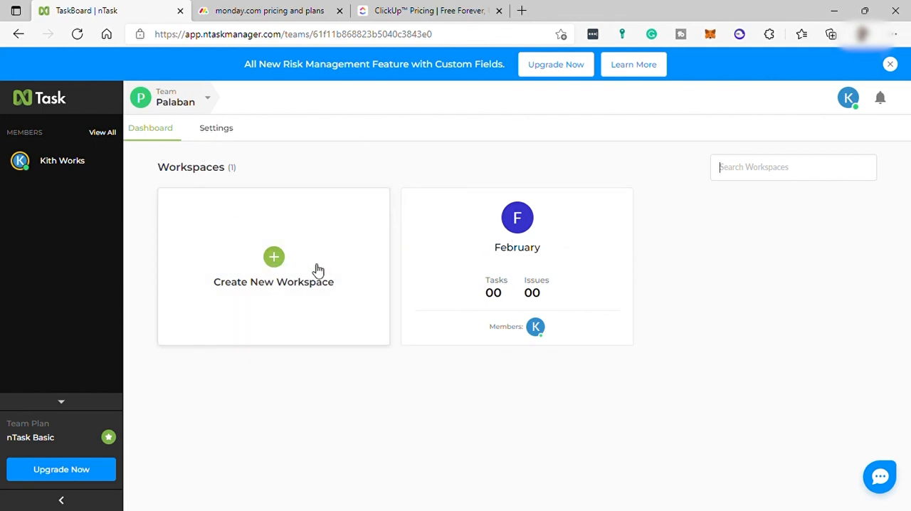
- Enter the February workspace and choose Workspace Settings from the header's Workspace dropdown
left_click(517, 218)
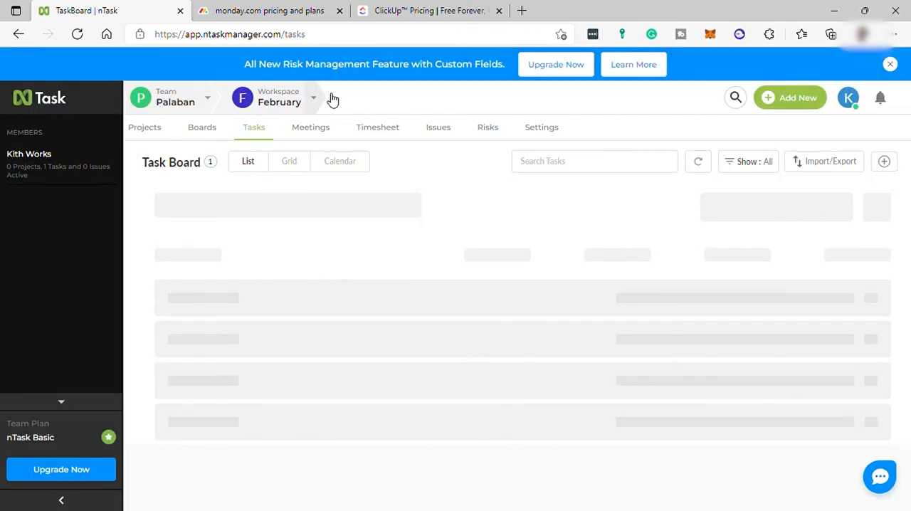
left_click(313, 98)
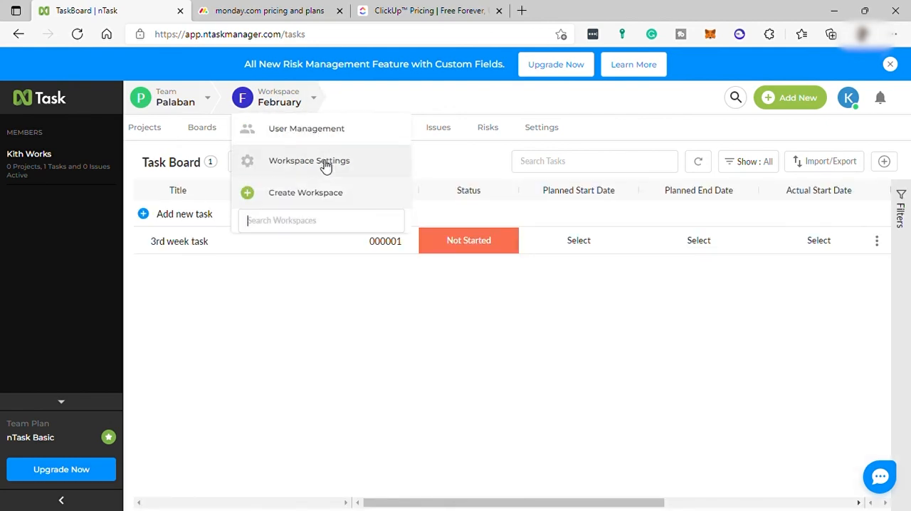
left_click(309, 161)
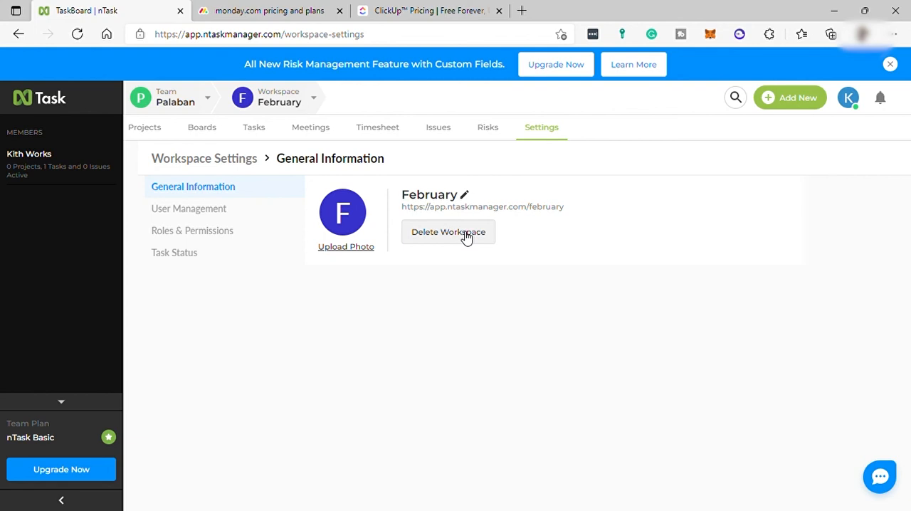
mouse_move(556, 248)
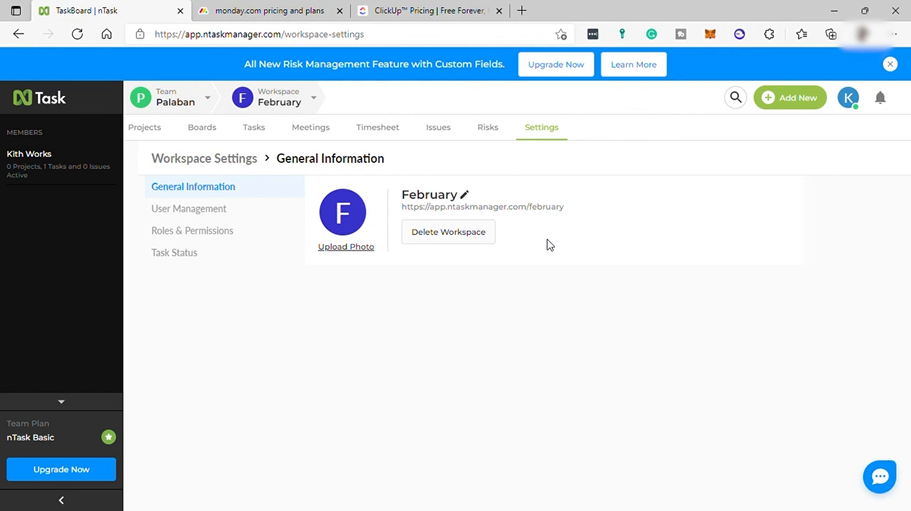
mouse_move(547, 242)
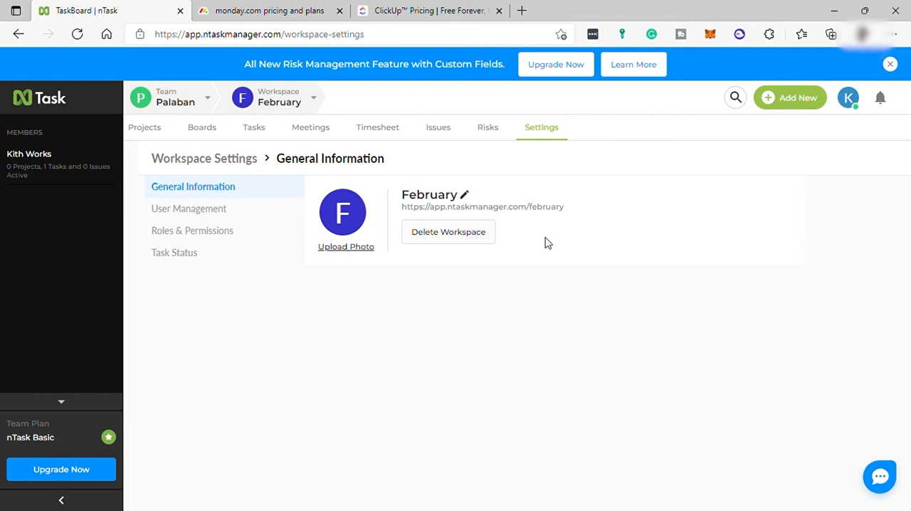
mouse_move(818, 153)
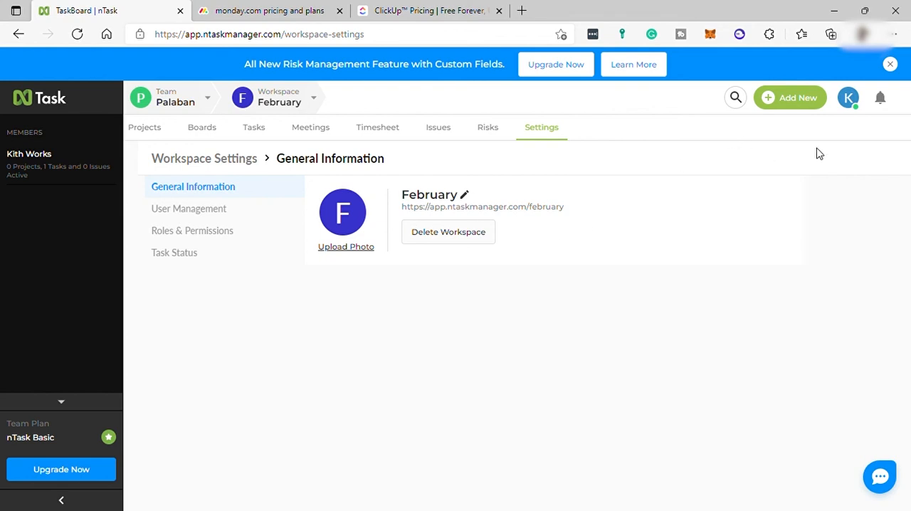
mouse_move(853, 71)
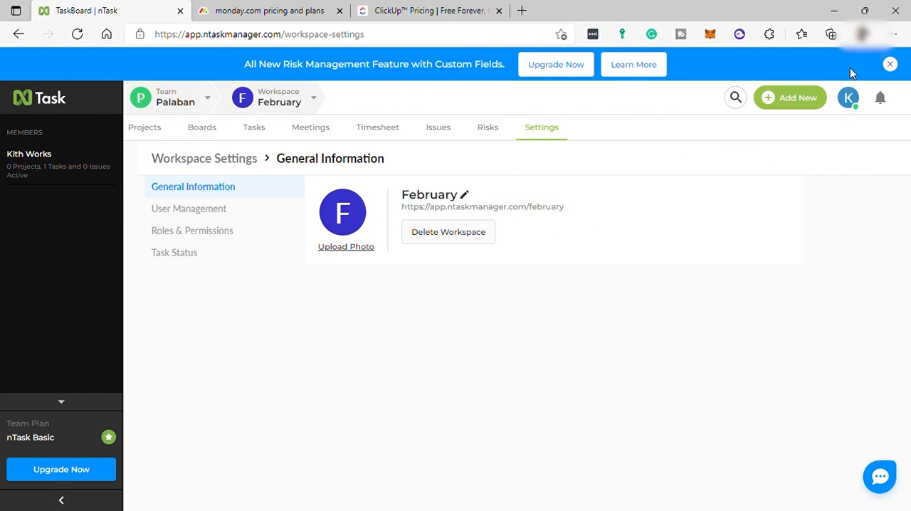